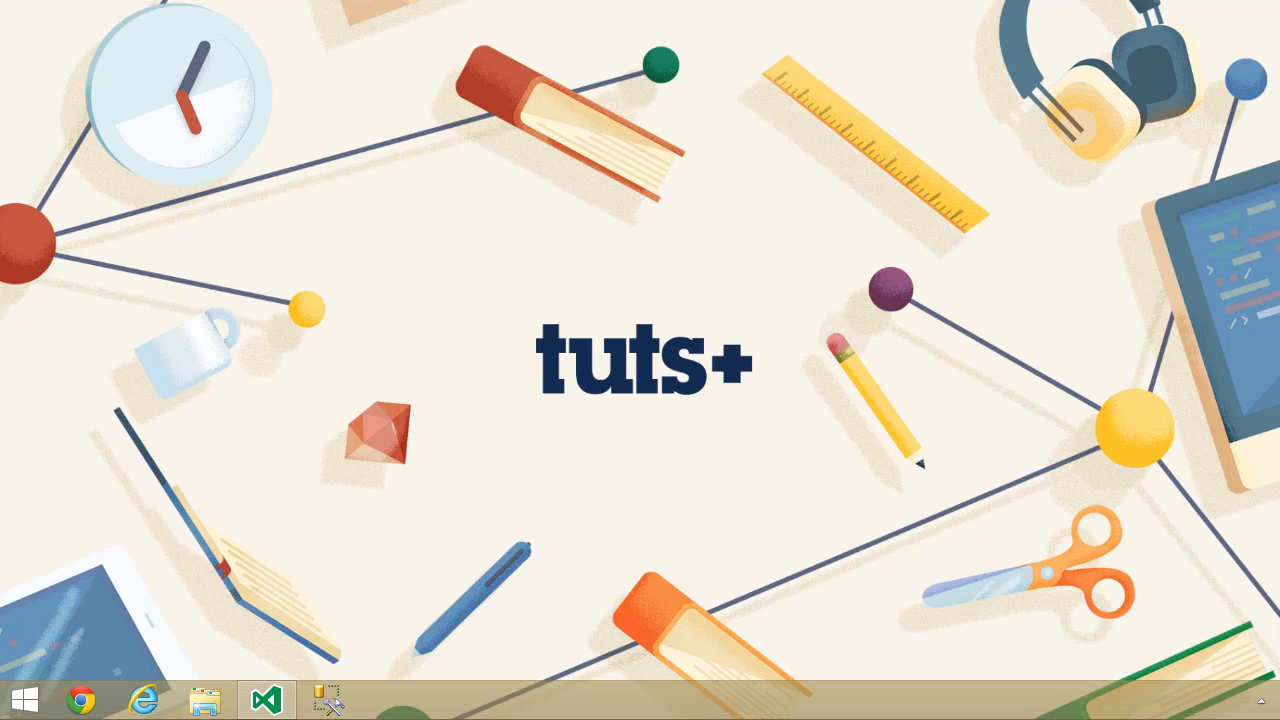
Step: Bring Visual Studio forward with the SimpleCms solution and its Solution Explorer listed
left_click(264, 700)
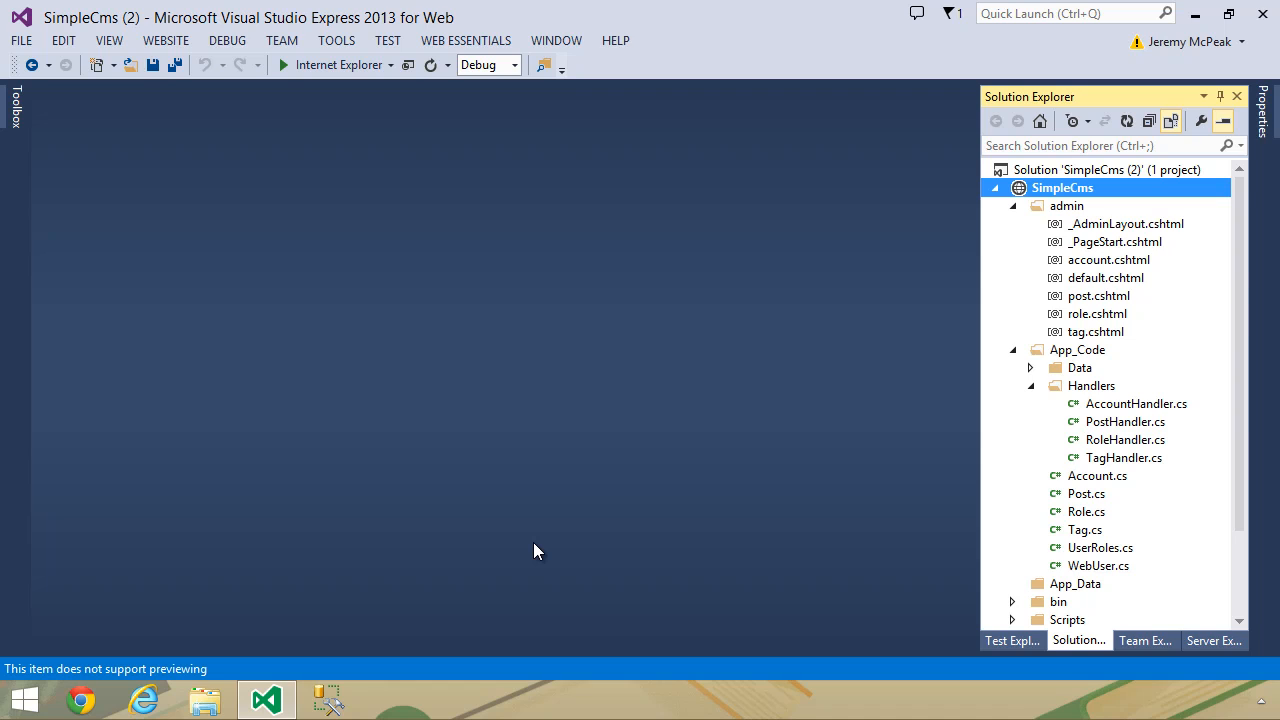
mouse_move(564, 532)
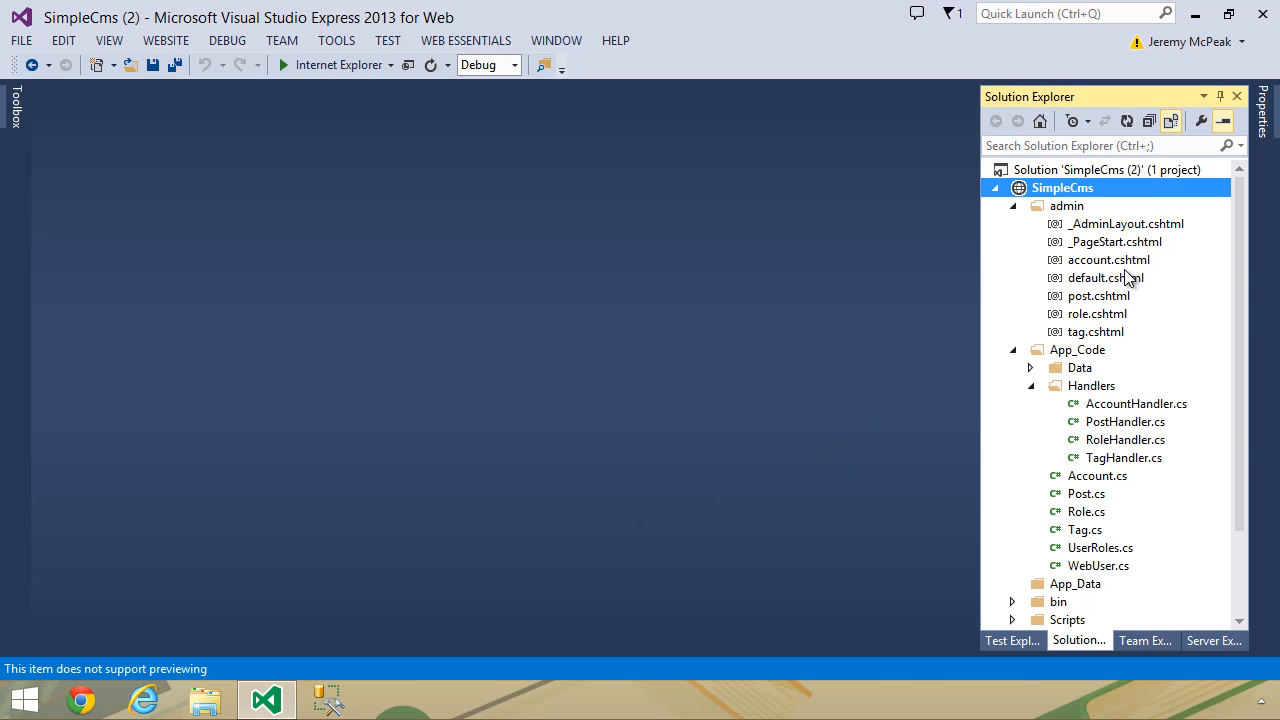
double_click(1108, 260)
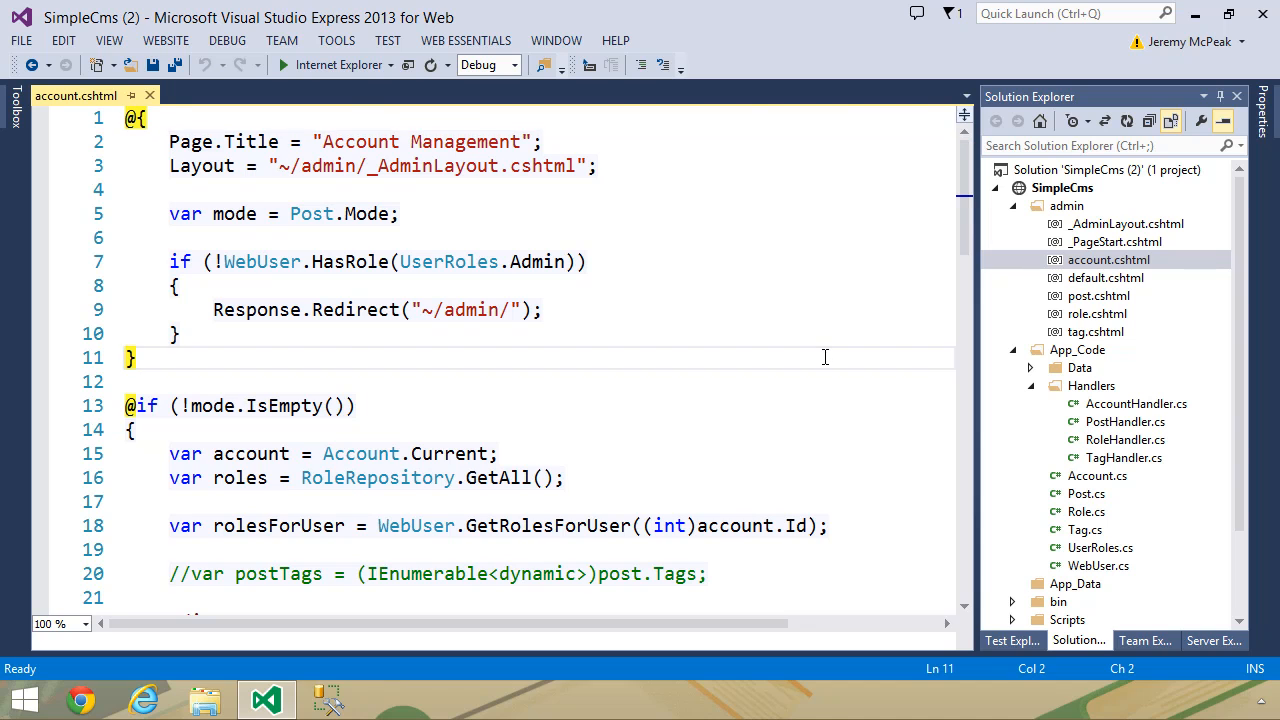
scroll("down", 3)
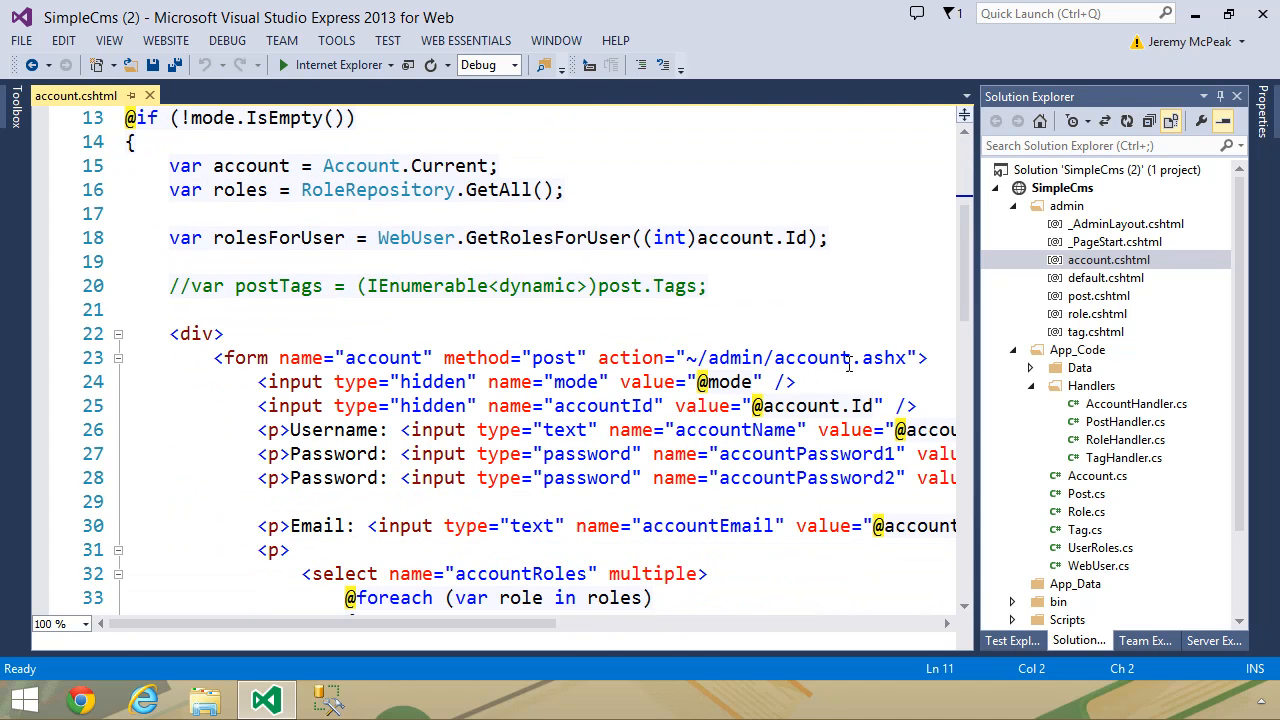
key("enter")
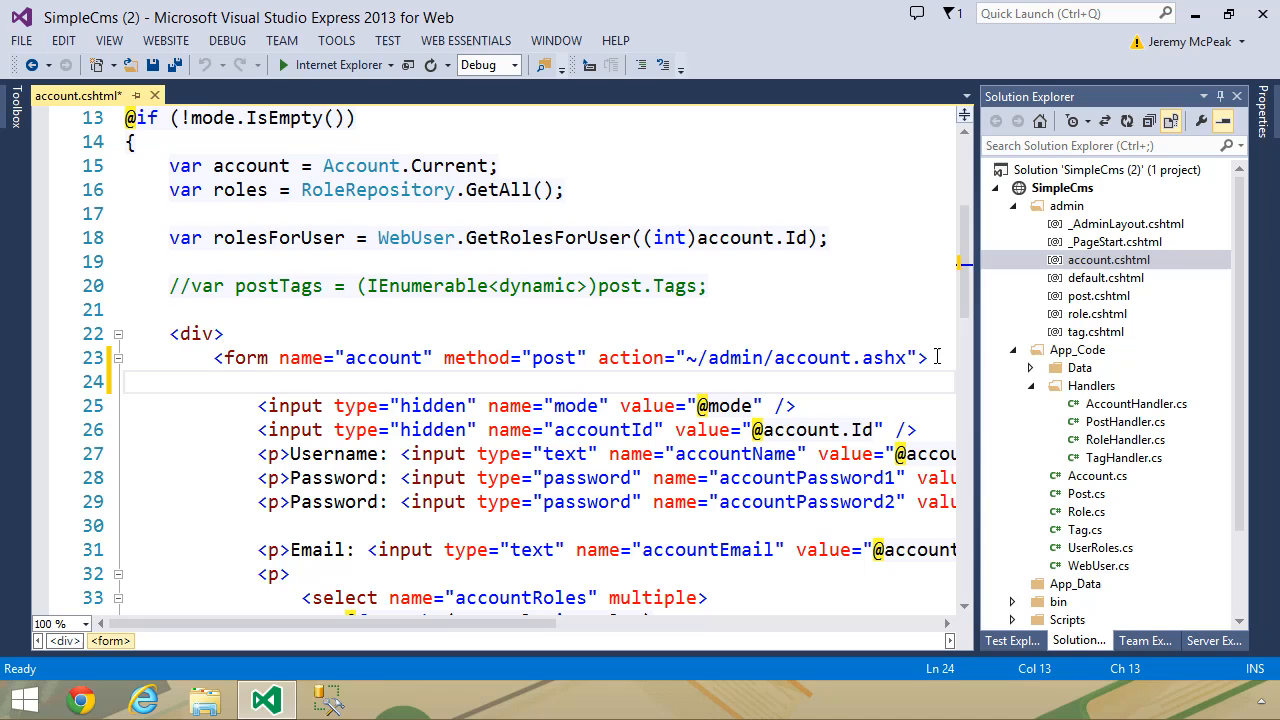
type("@AntiForgery")
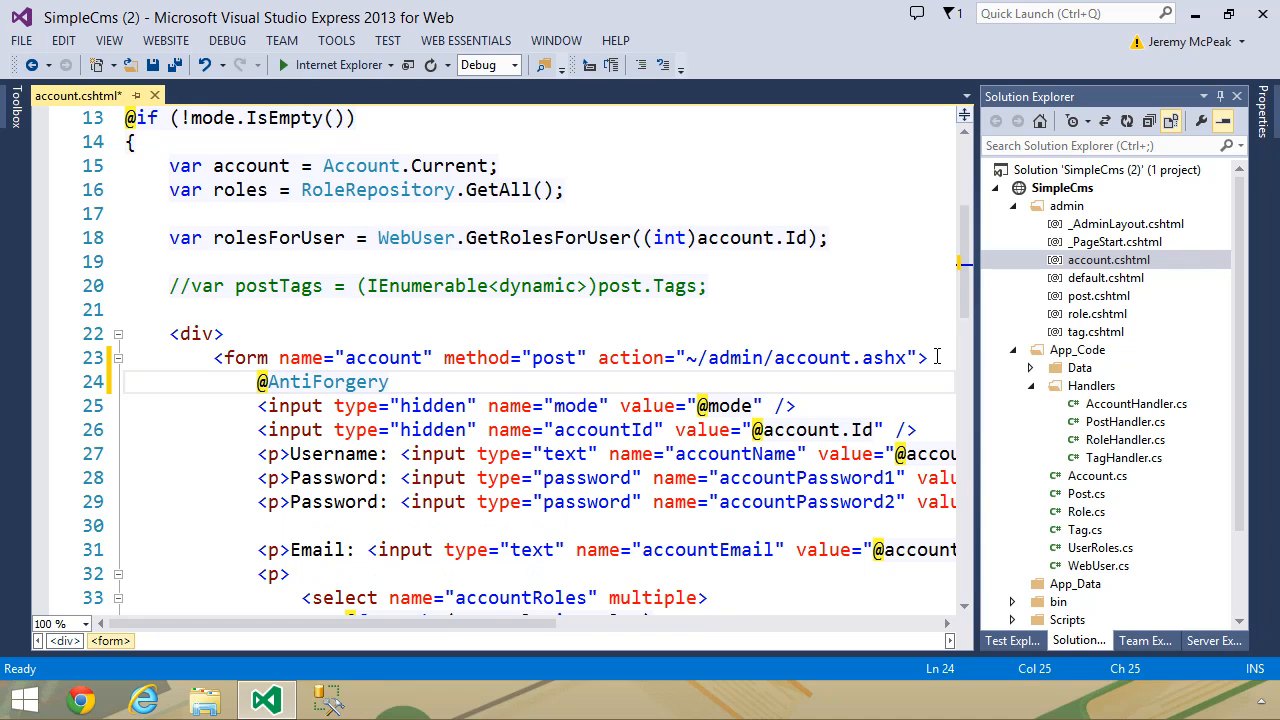
type(".GetHtml()")
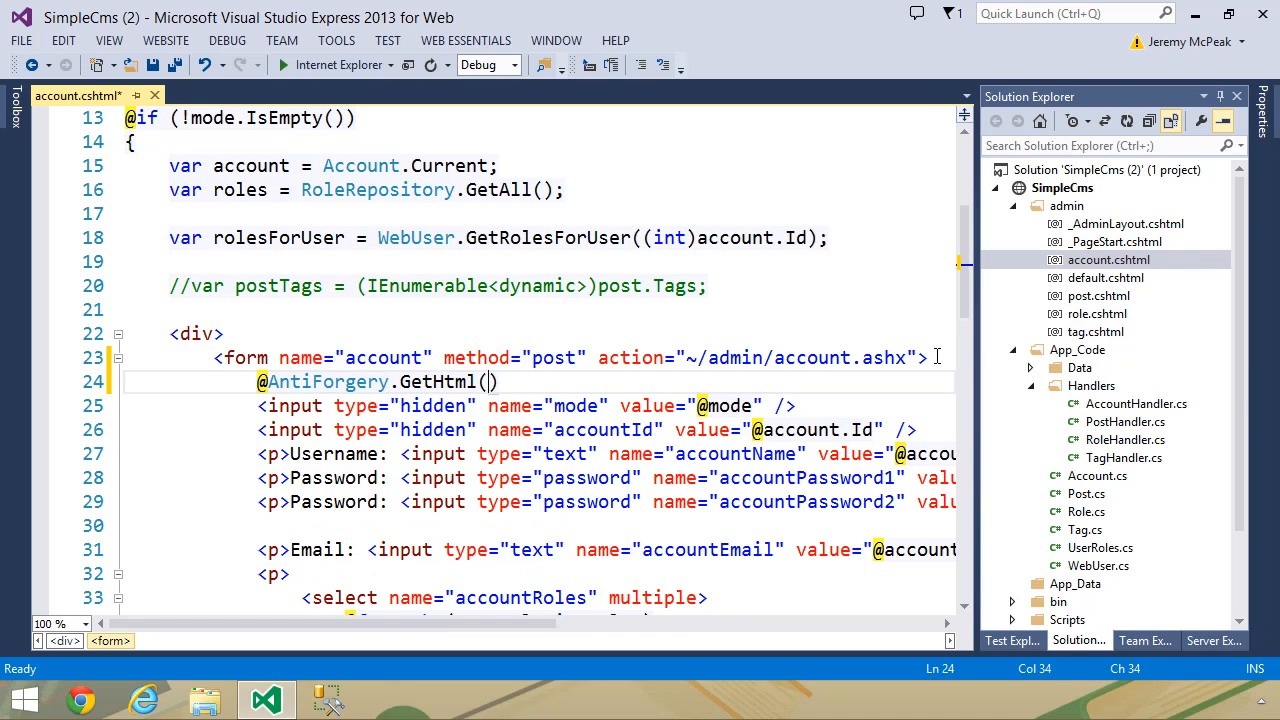
type(")")
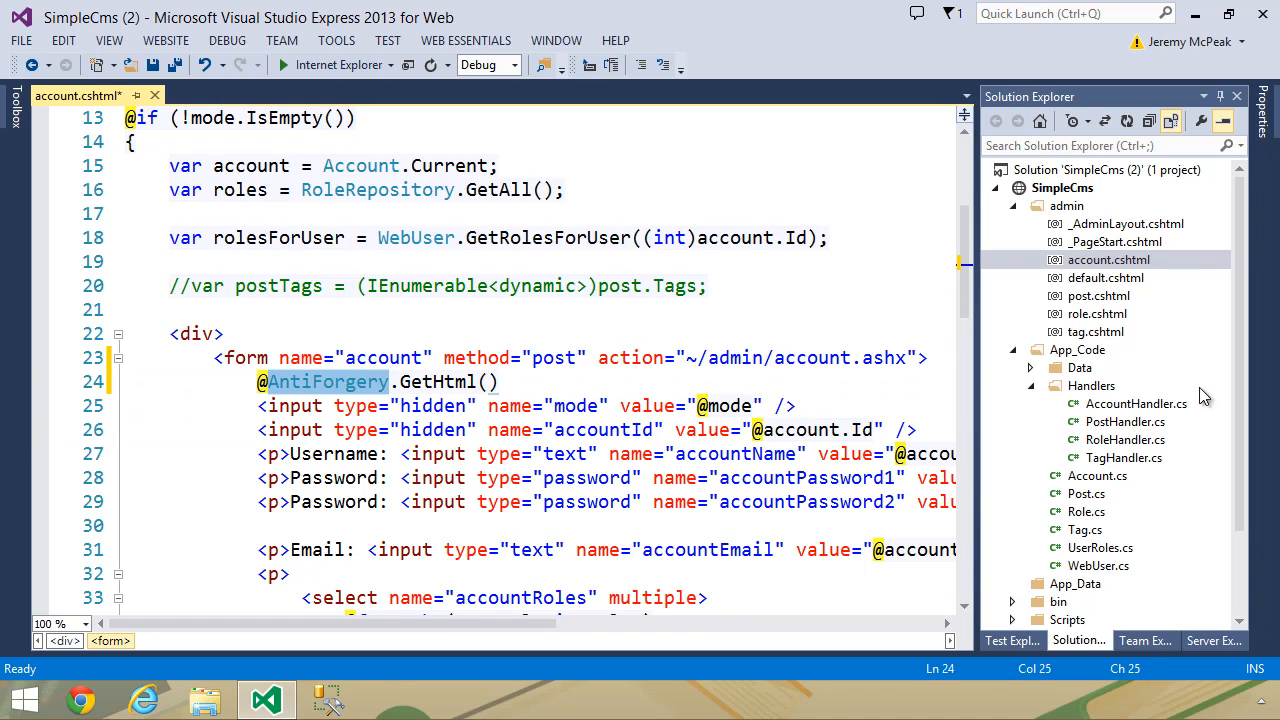
double_click(1136, 404)
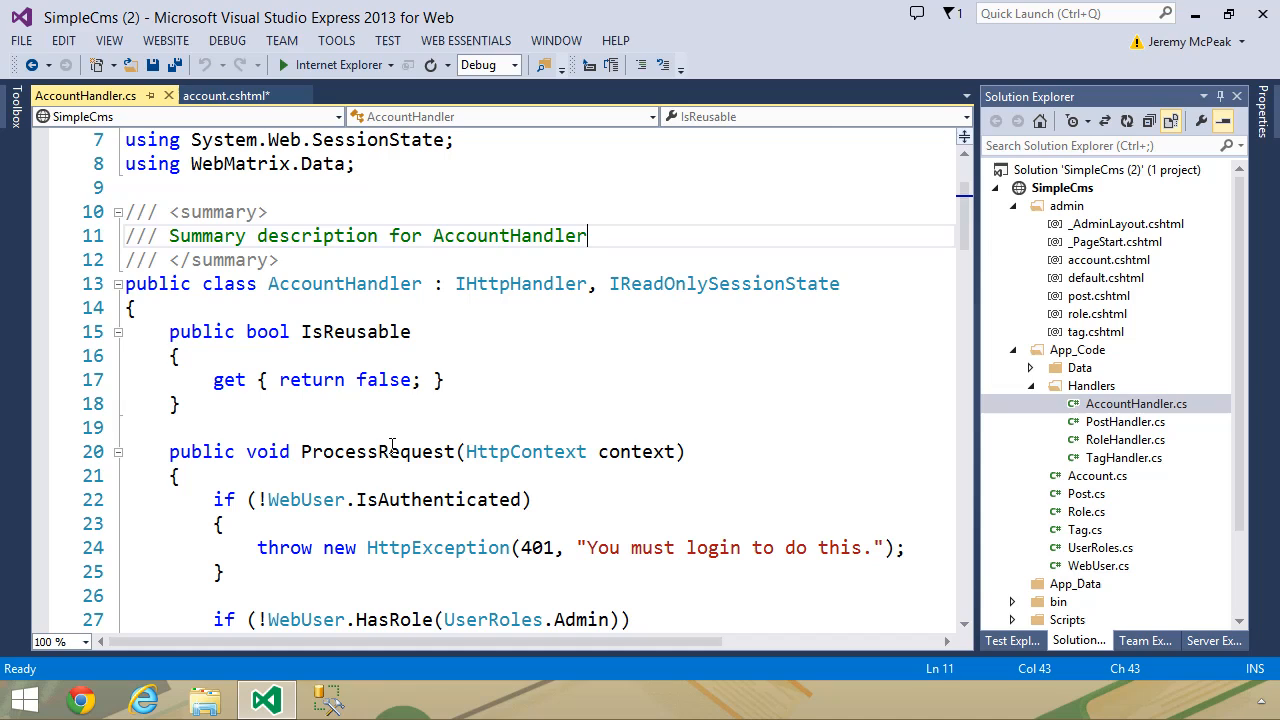
Step: Add AntiForgery.Validate(); at the top of AccountHandler's ProcessRequest and save the file
type("AntiForgery")
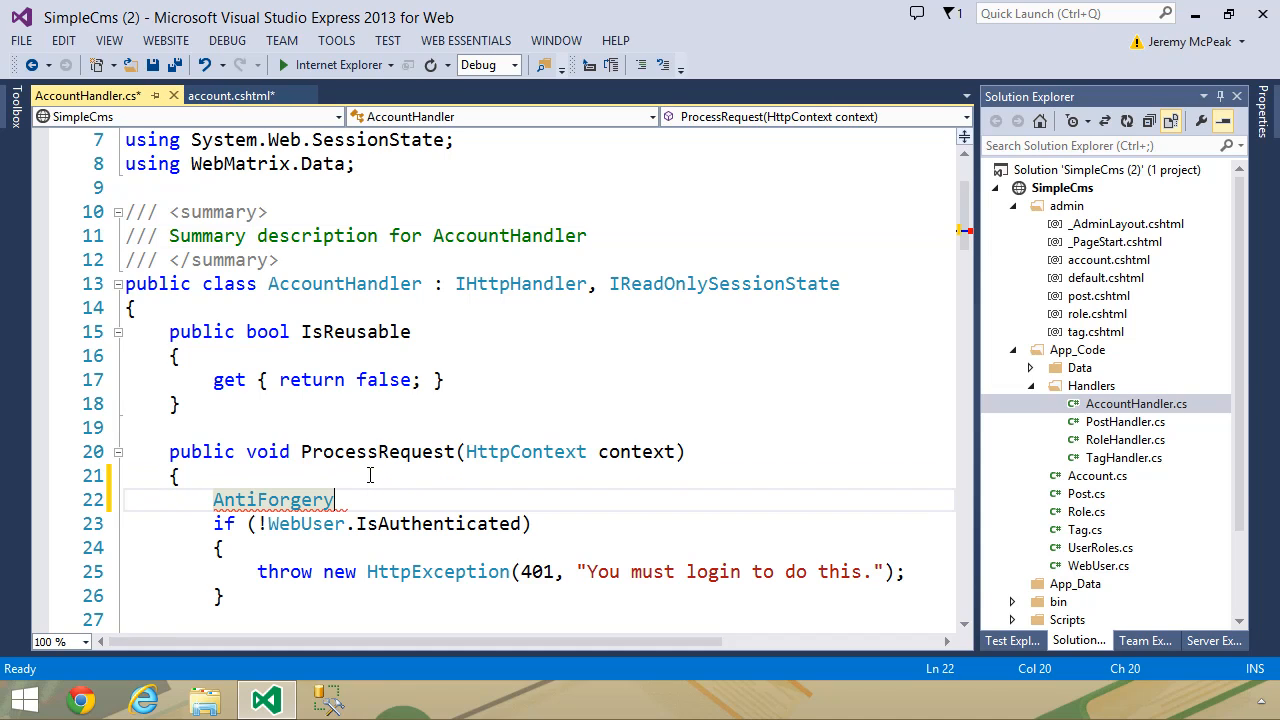
type(".val")
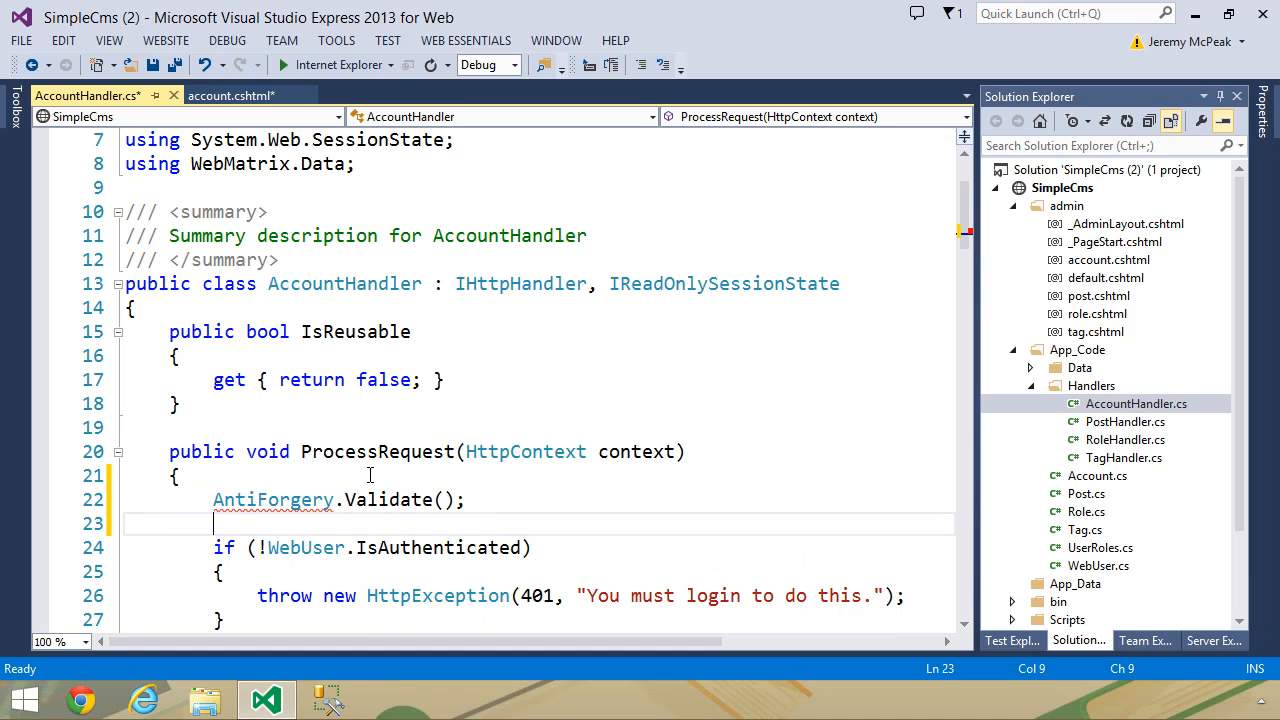
key("ctrl+s")
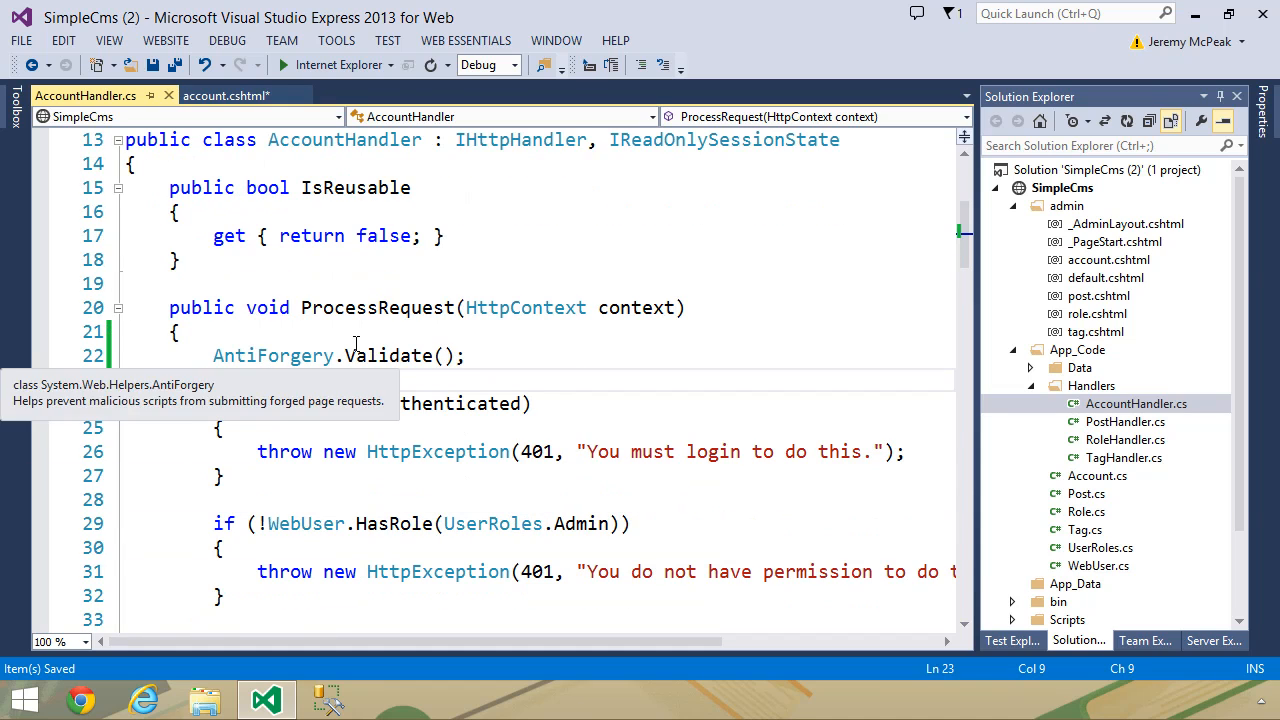
left_click(464, 356)
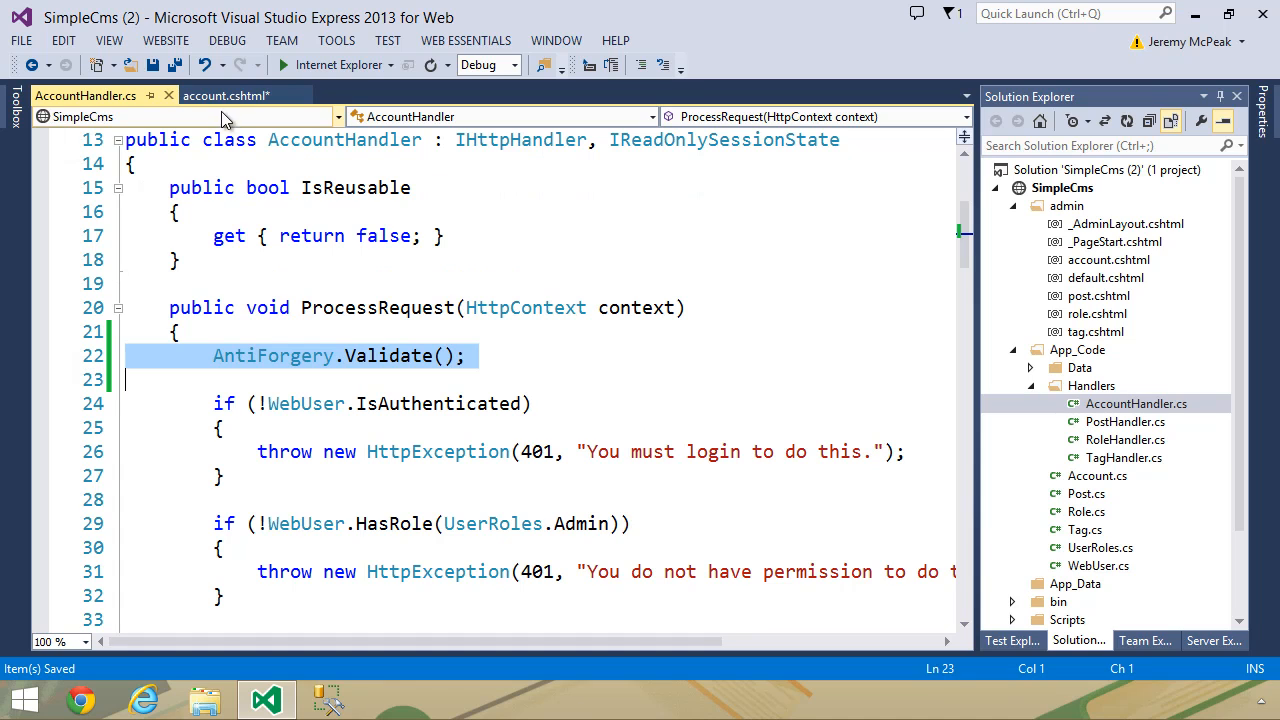
left_click(224, 96)
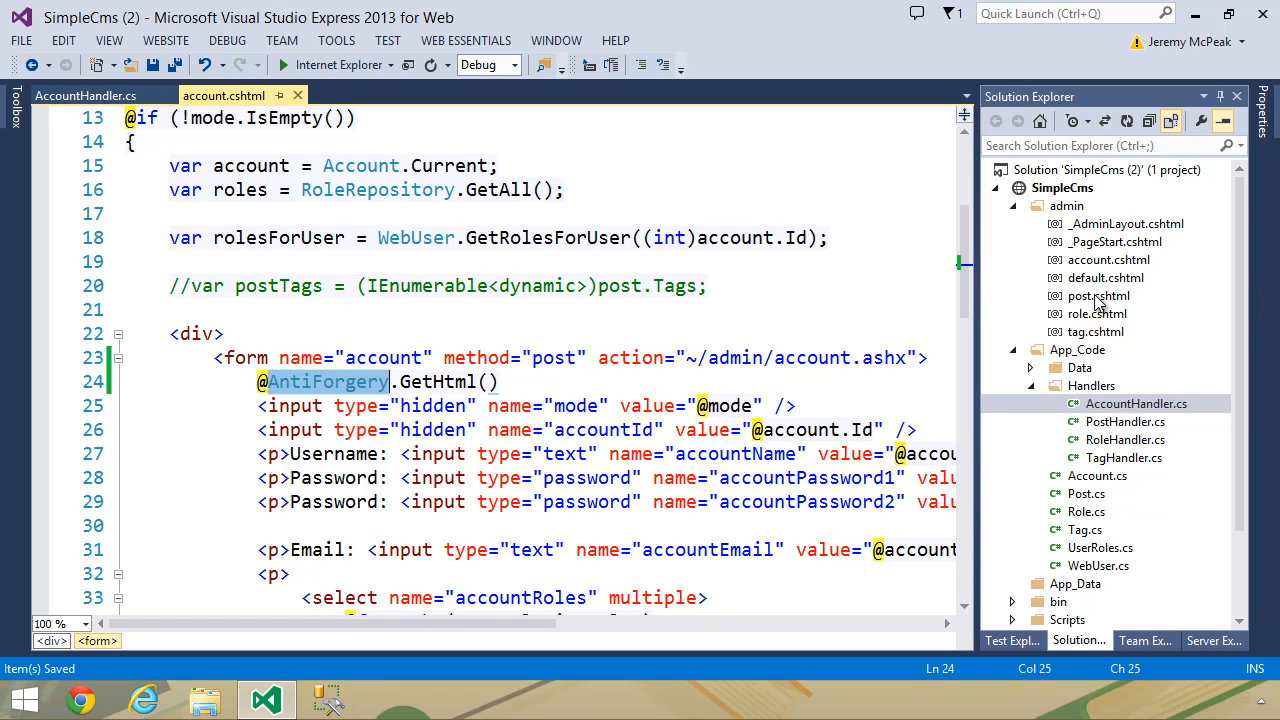
double_click(1098, 296)
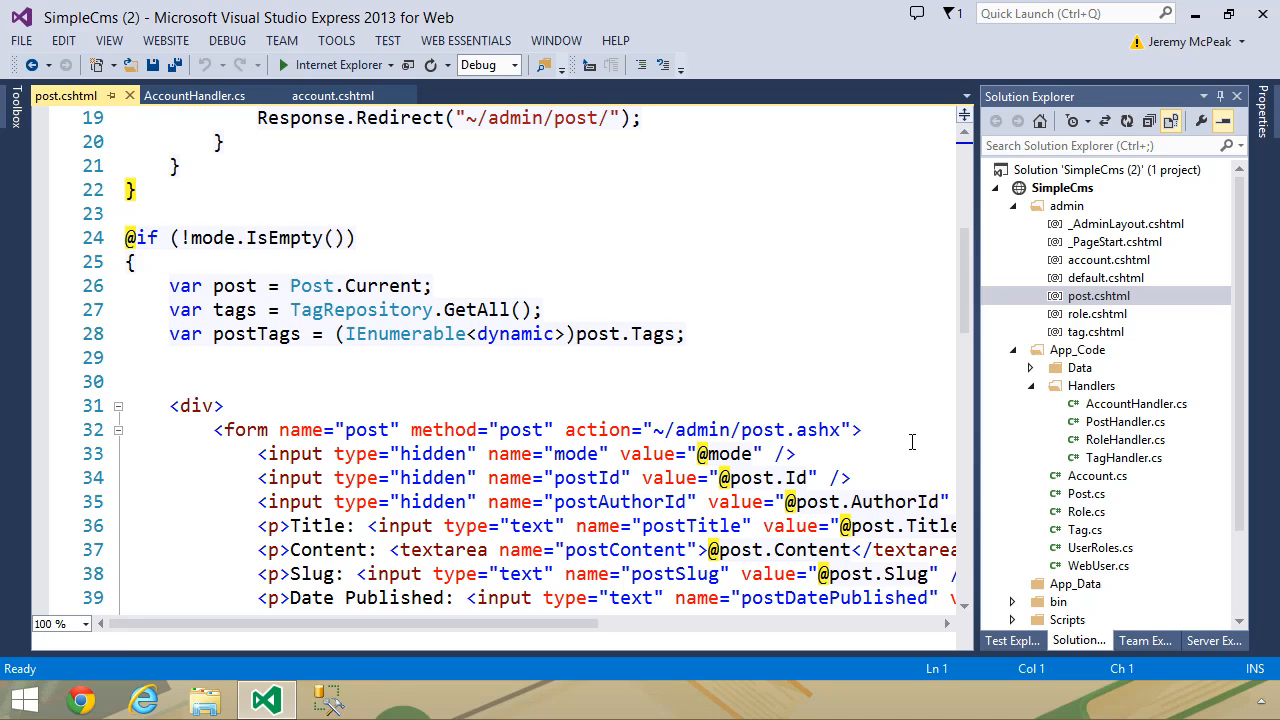
type("@")
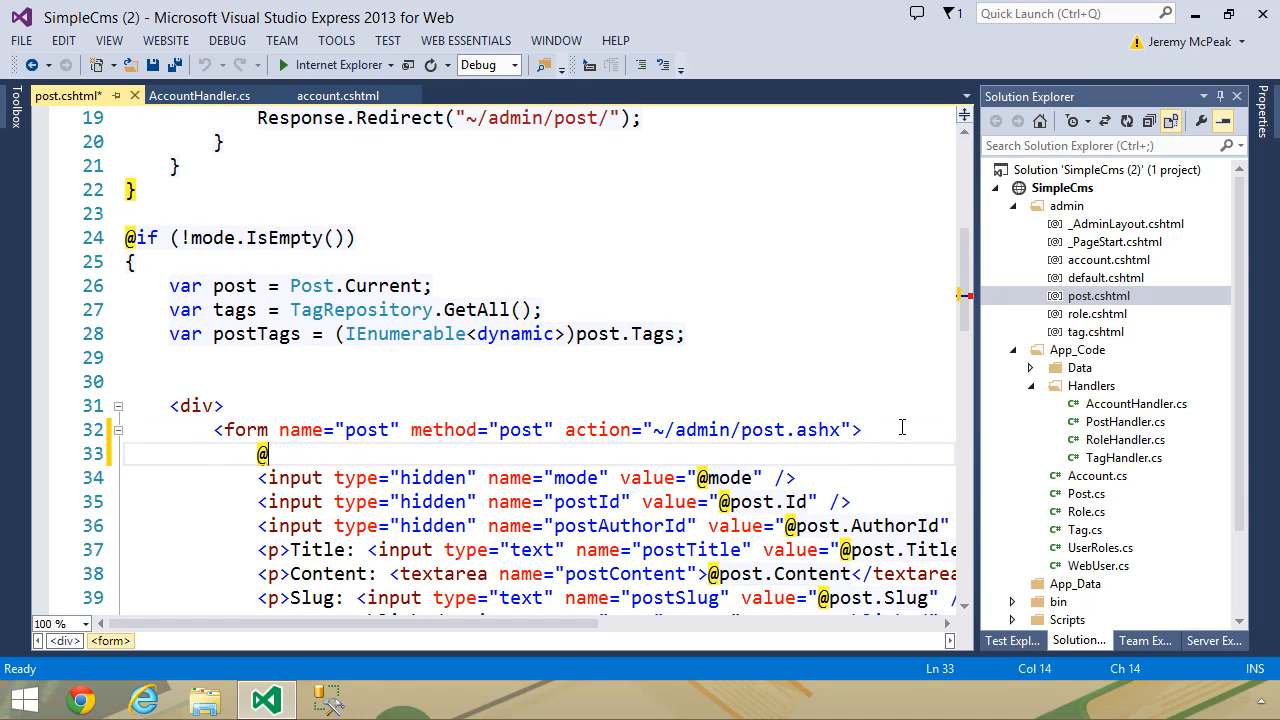
type("AntiForgery.GetHtml")
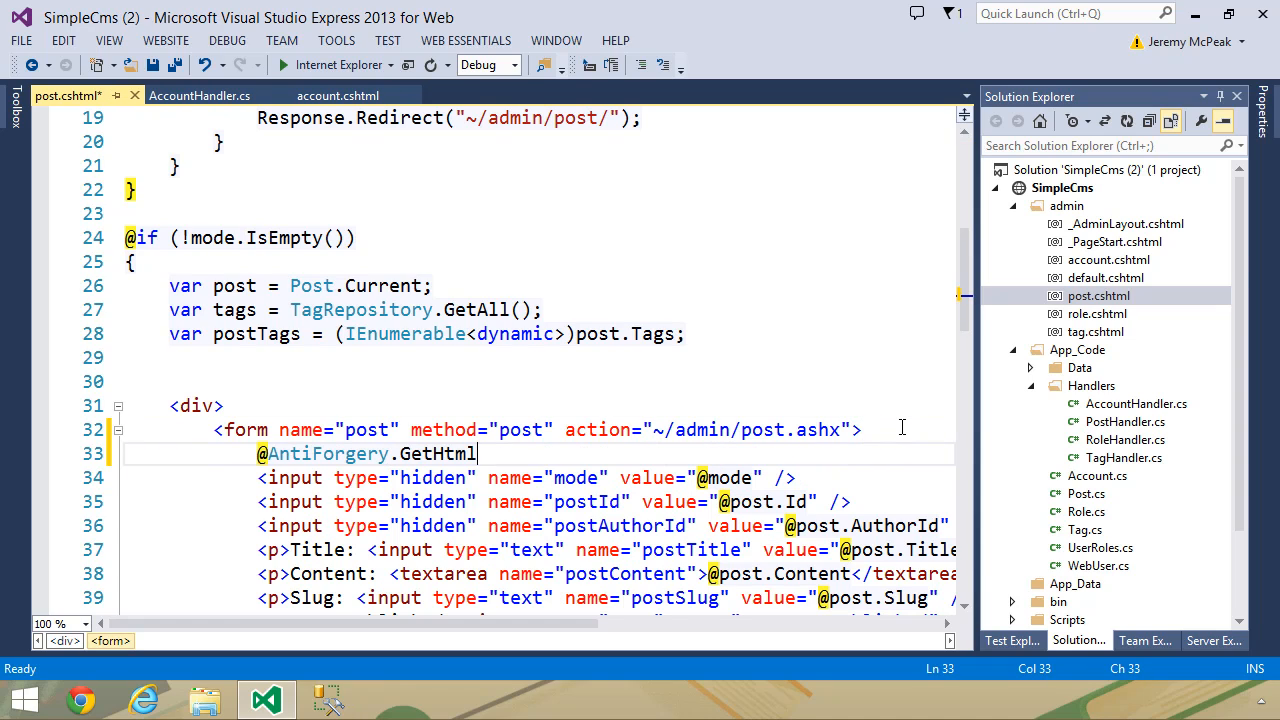
type("()")
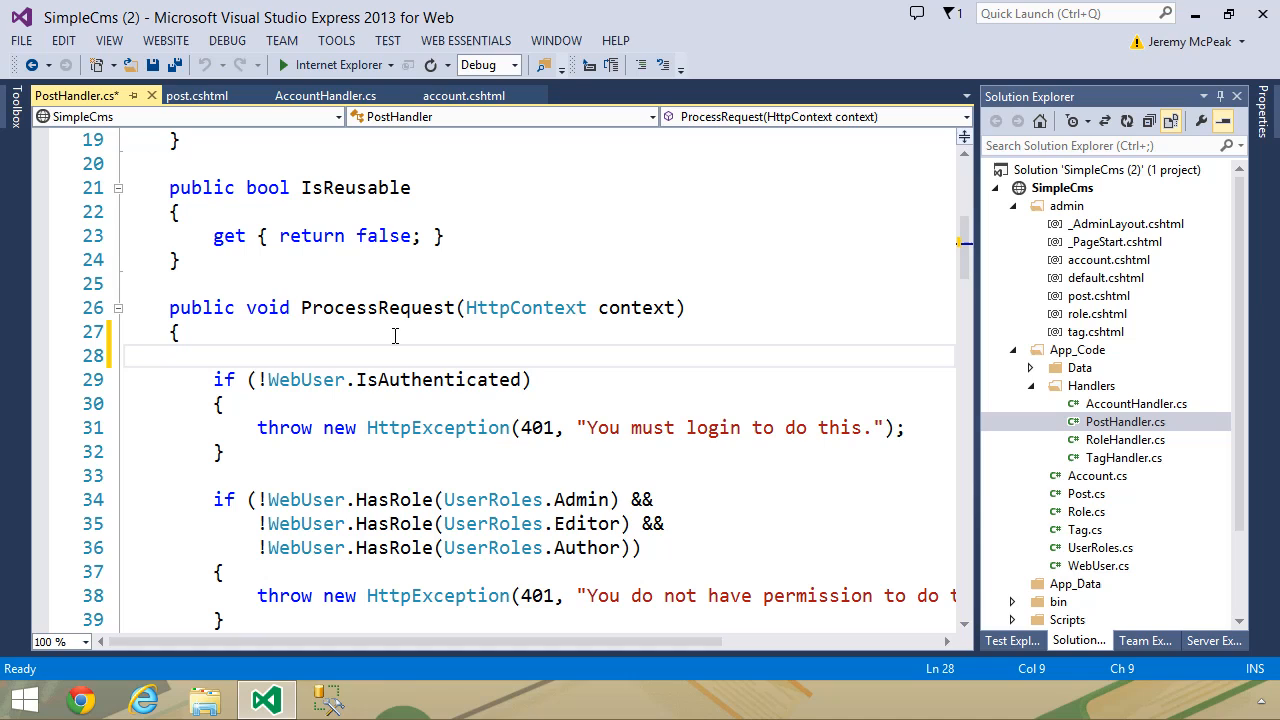
Step: Add AntiForgery.Validate(); as the first line of PostHandler's ProcessRequest and save
type("AntiForgery")
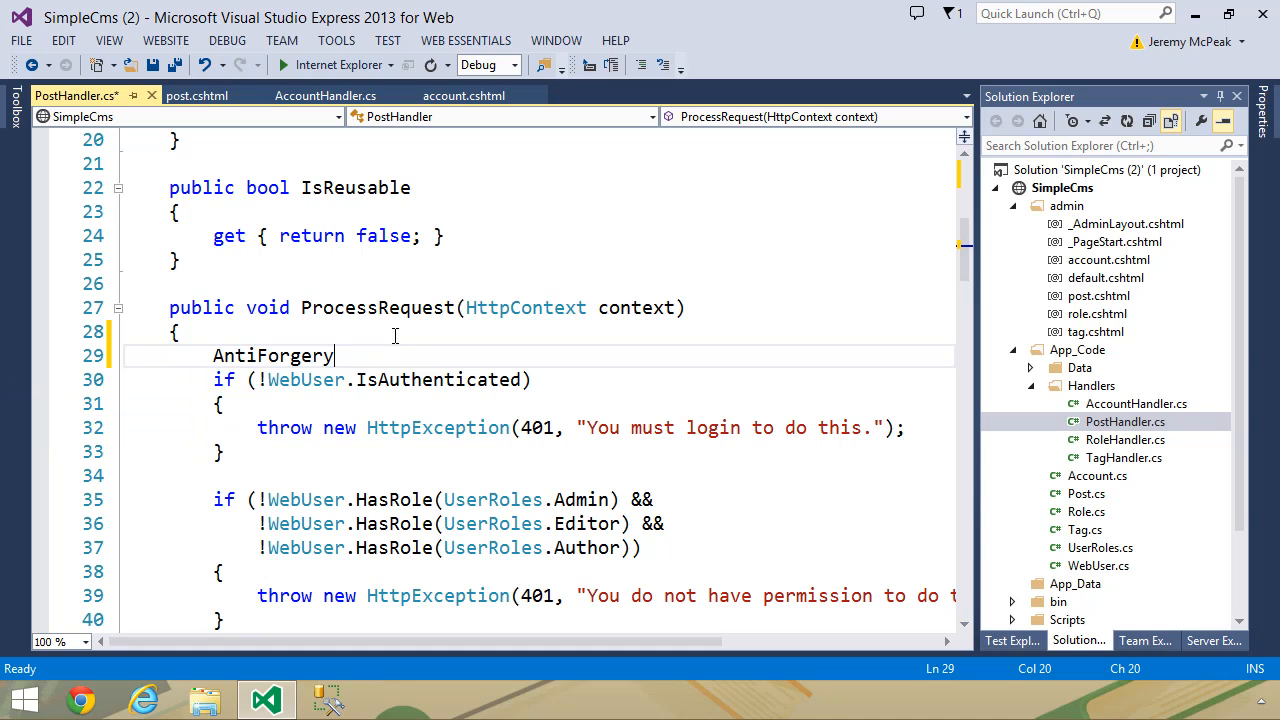
type(".Validate();")
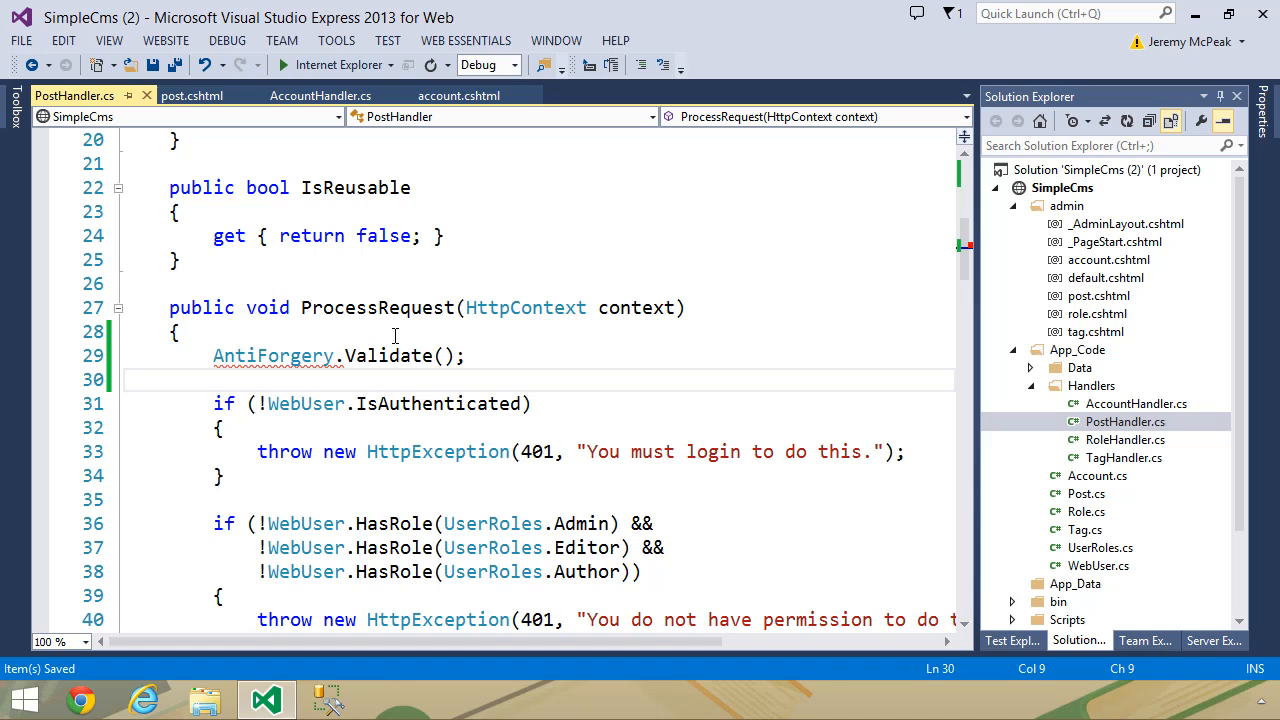
mouse_move(384, 356)
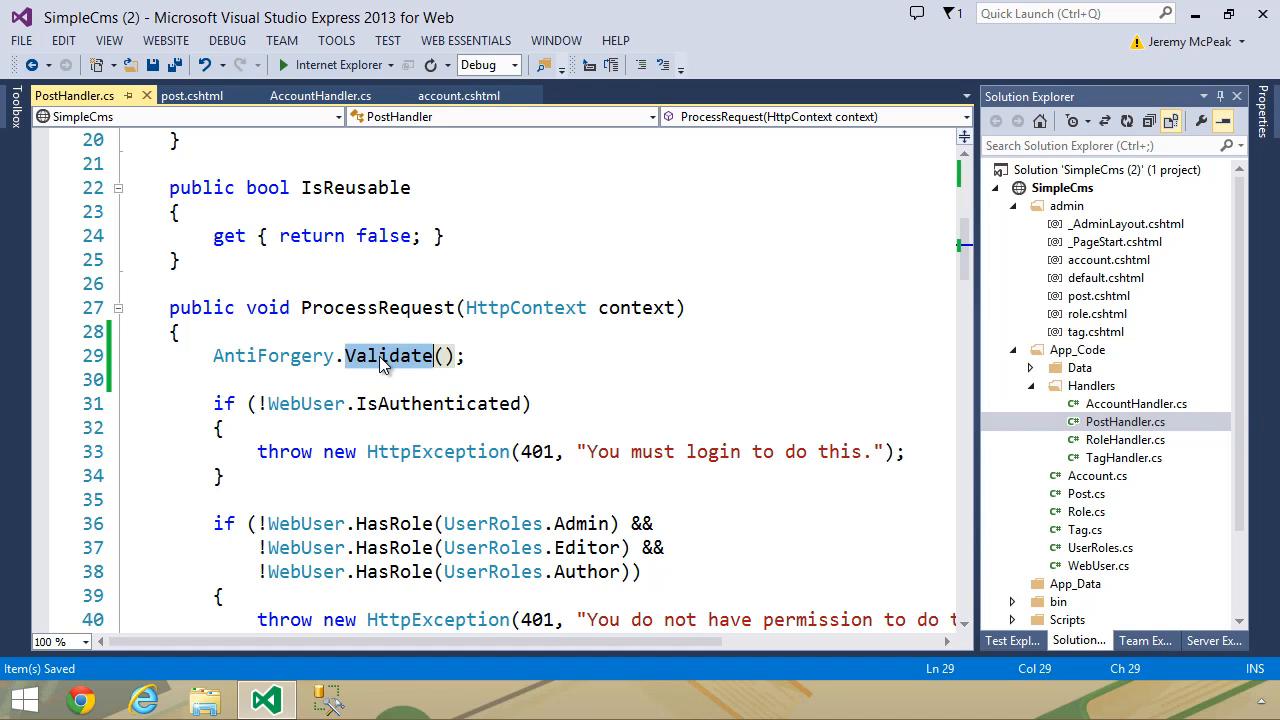
mouse_move(390, 356)
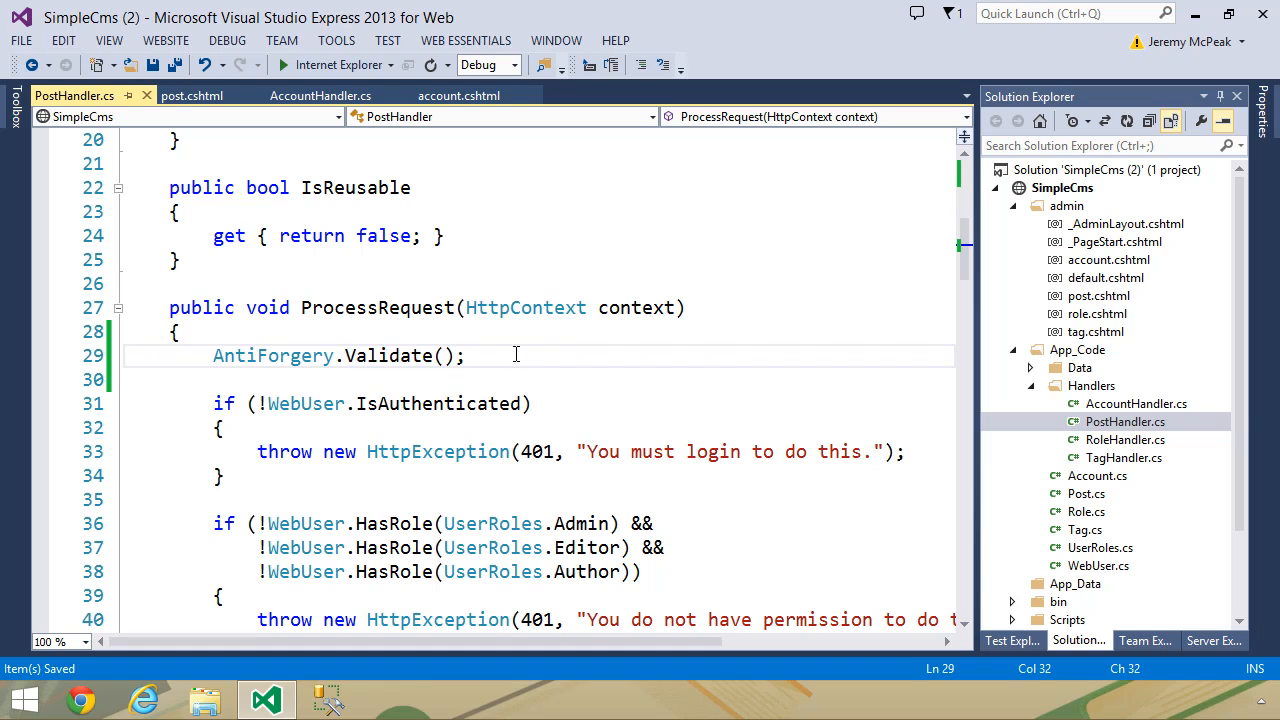
mouse_move(1120, 308)
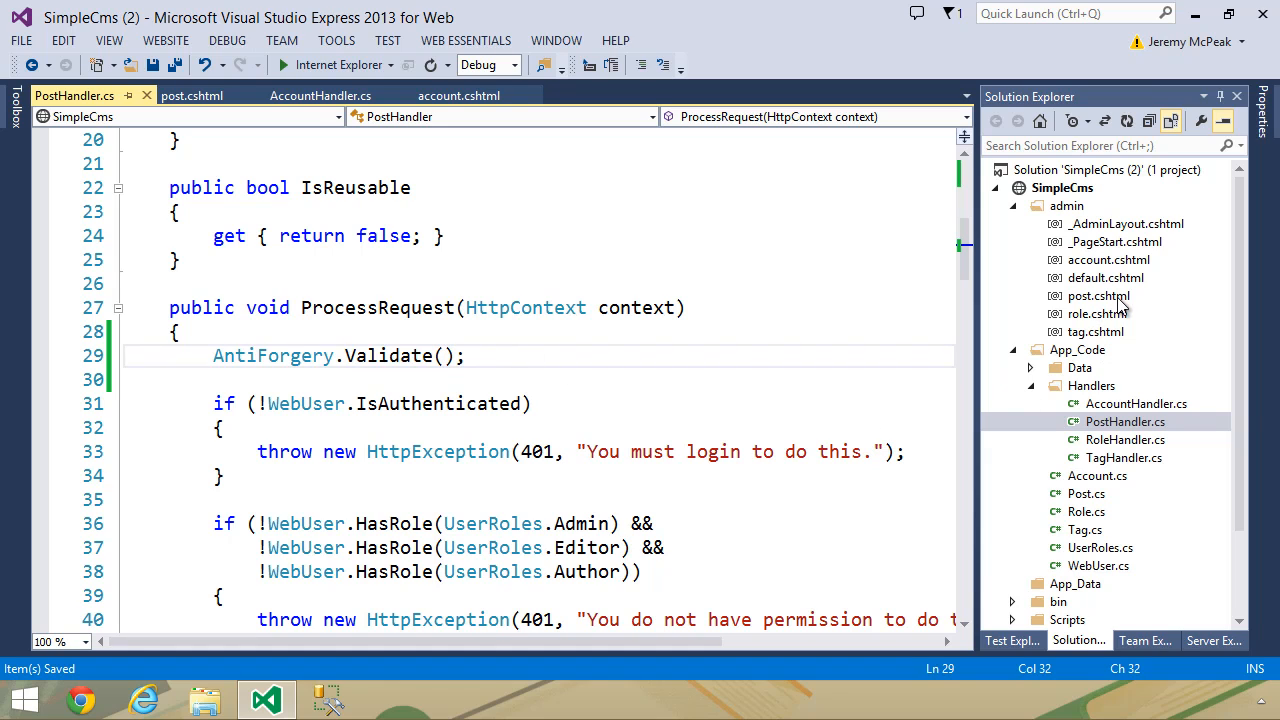
left_click(1096, 312)
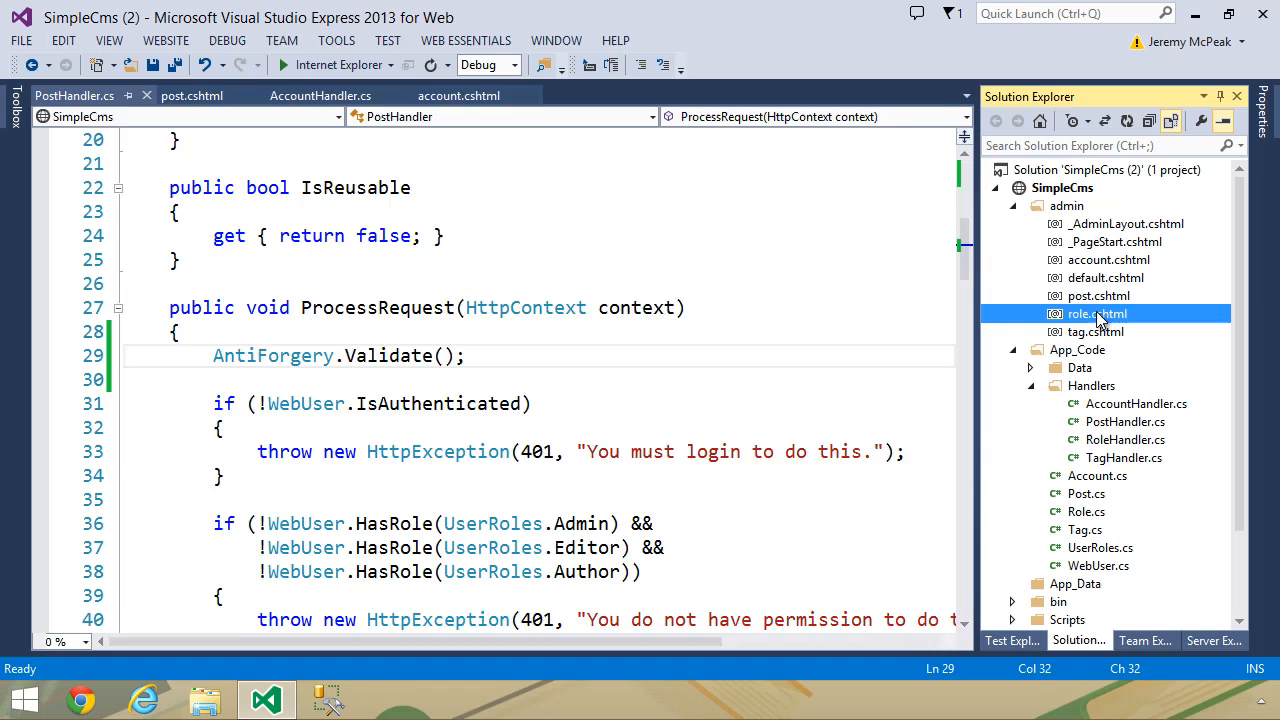
double_click(1096, 312)
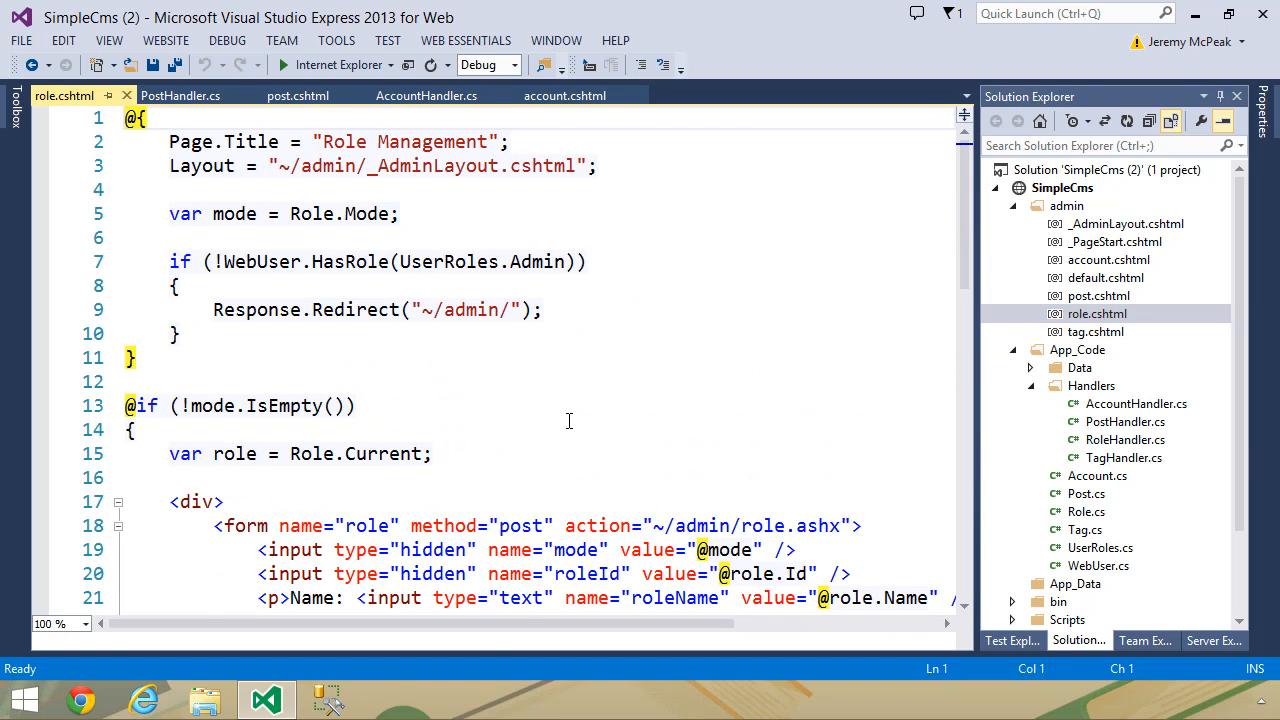
scroll("down", 3)
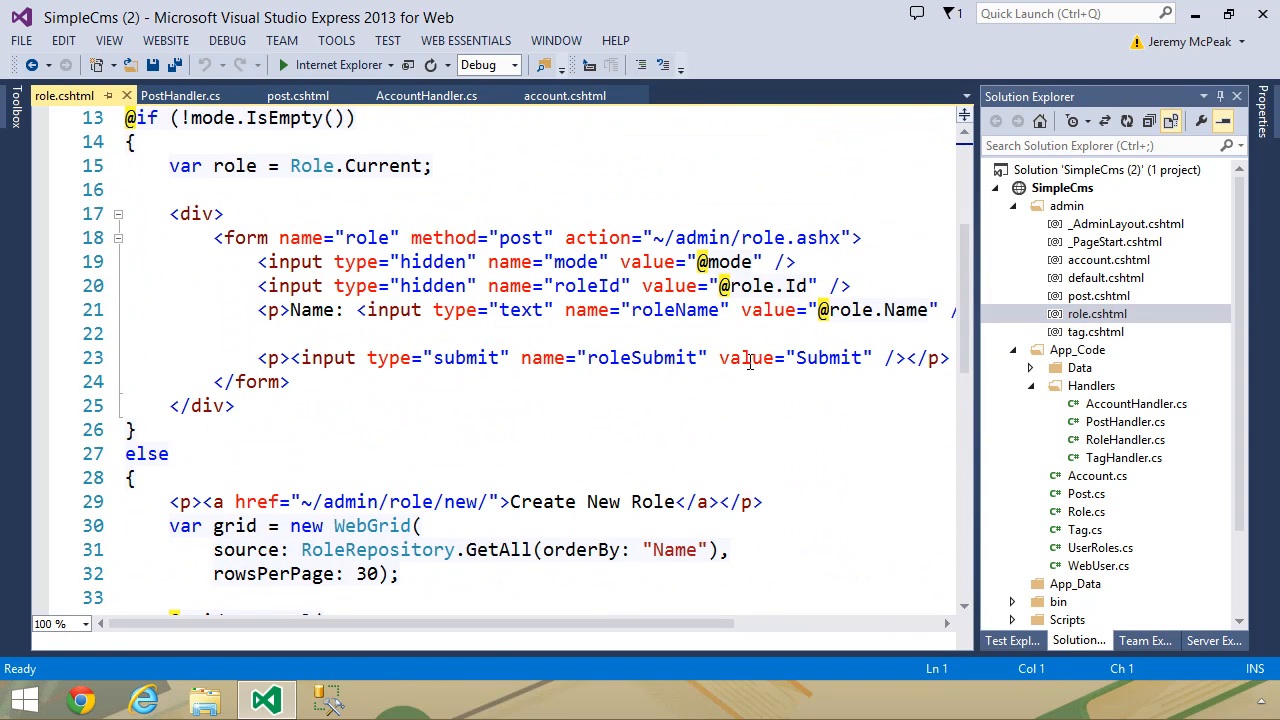
left_click(860, 238)
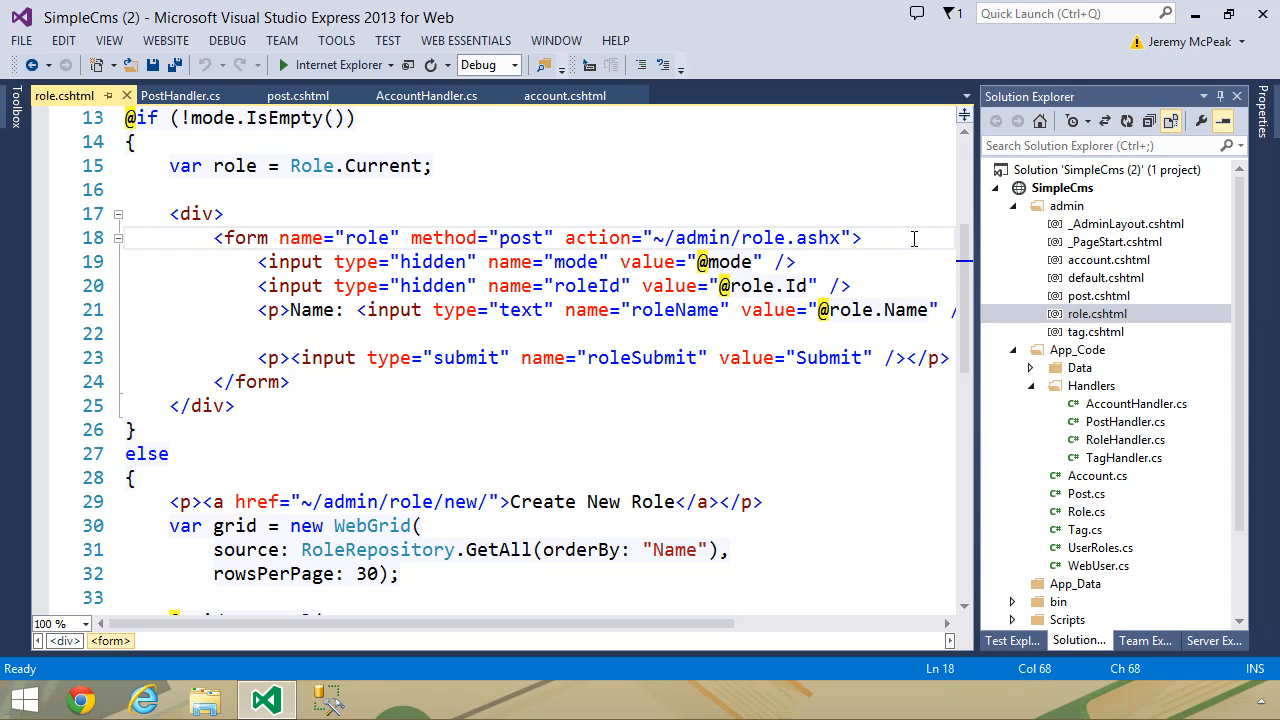
type("@AntiForgery.g")
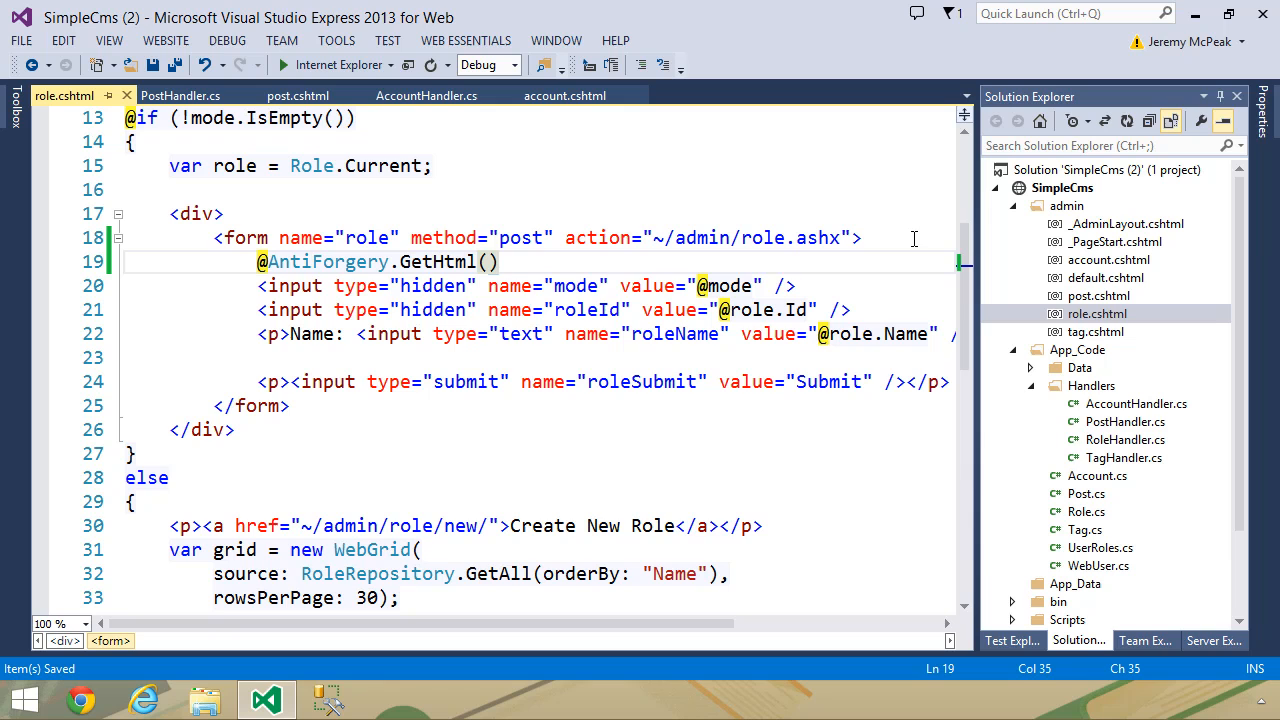
left_click(1124, 440)
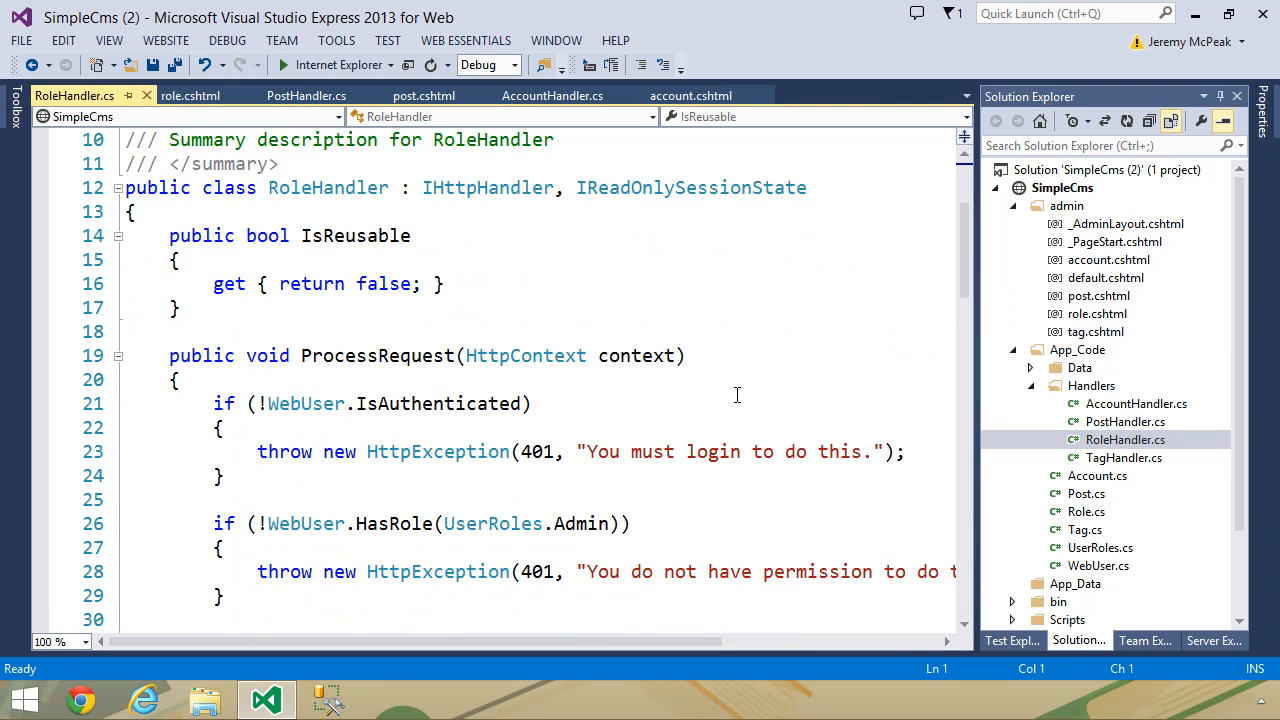
type("AntiForgery")
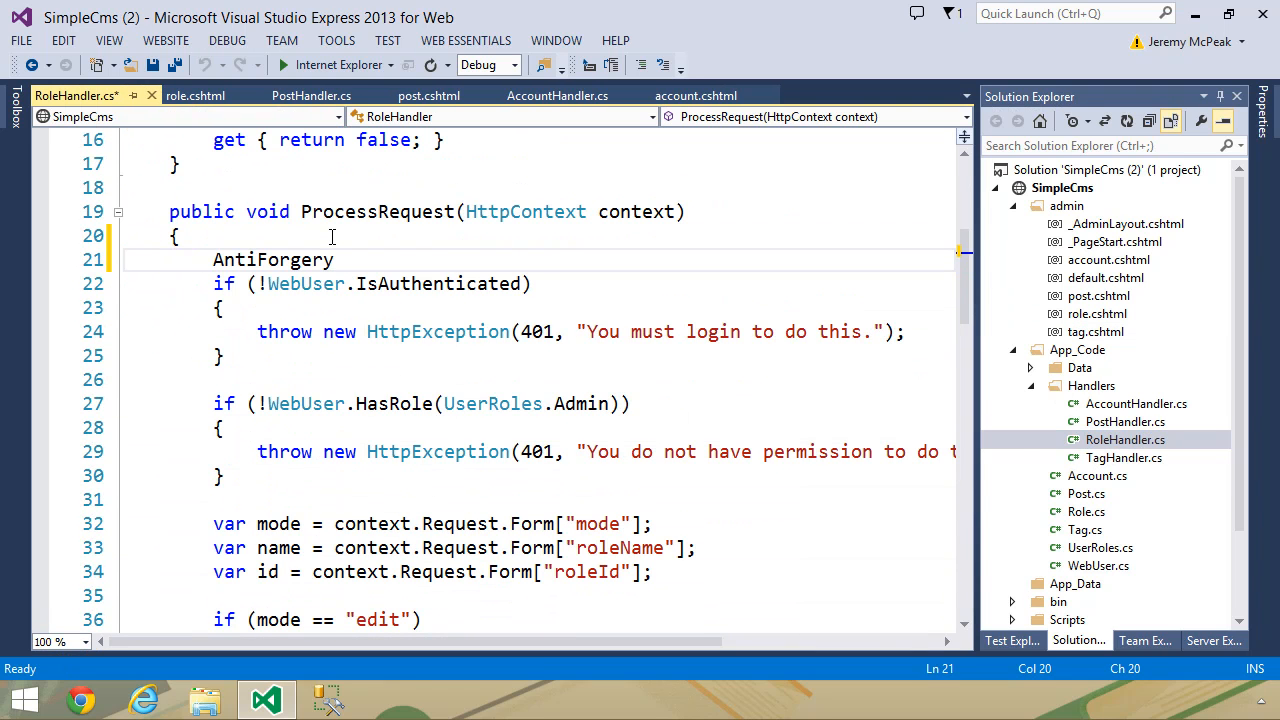
type(".v")
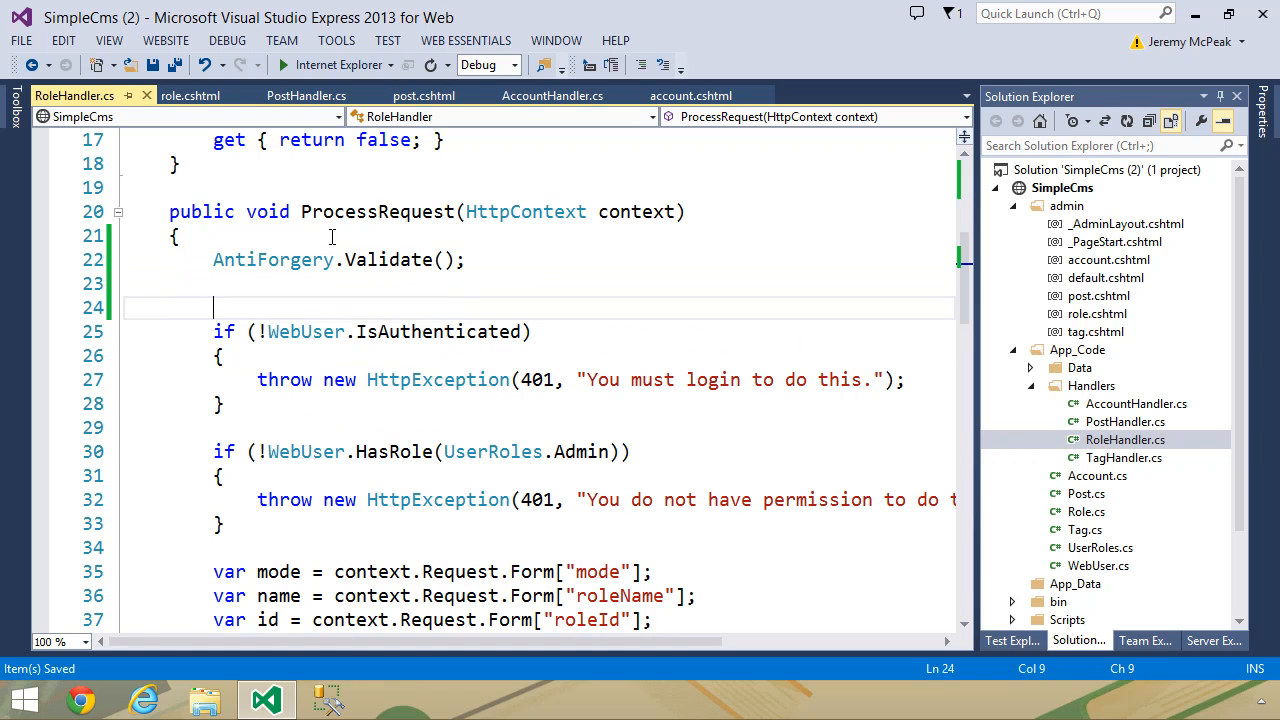
key("Backspace")
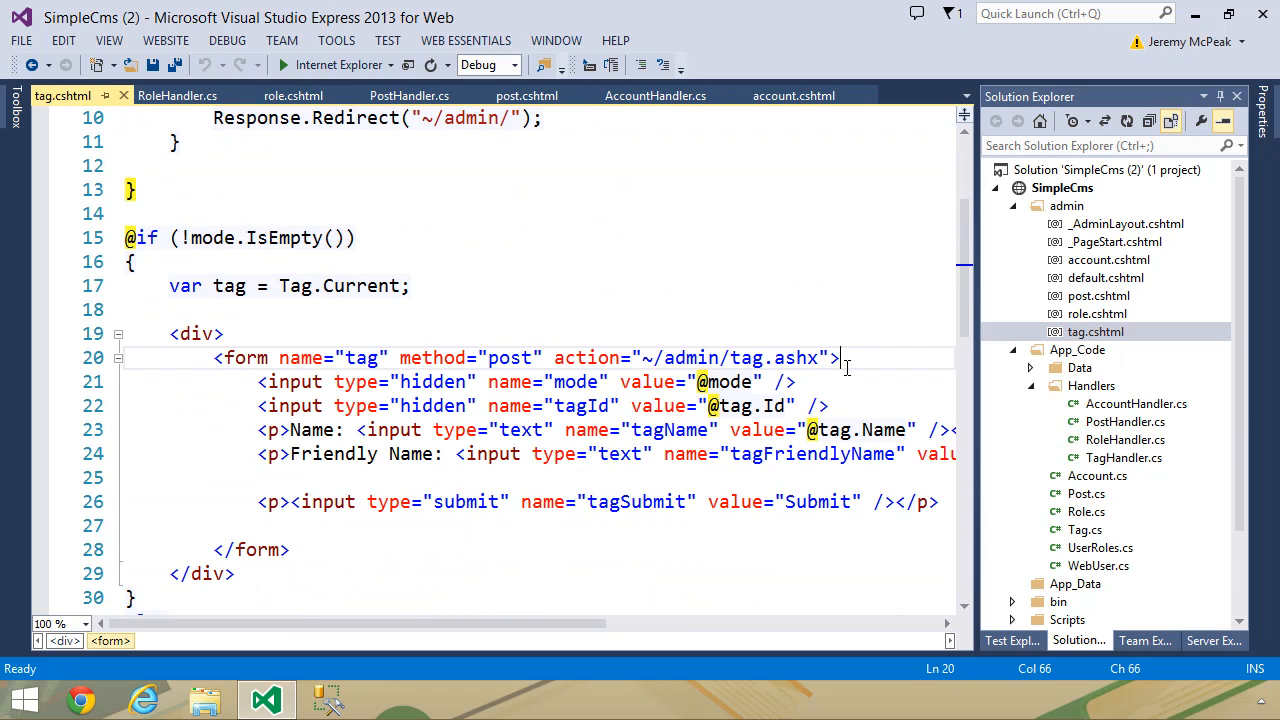
type("@AntiForgery.")
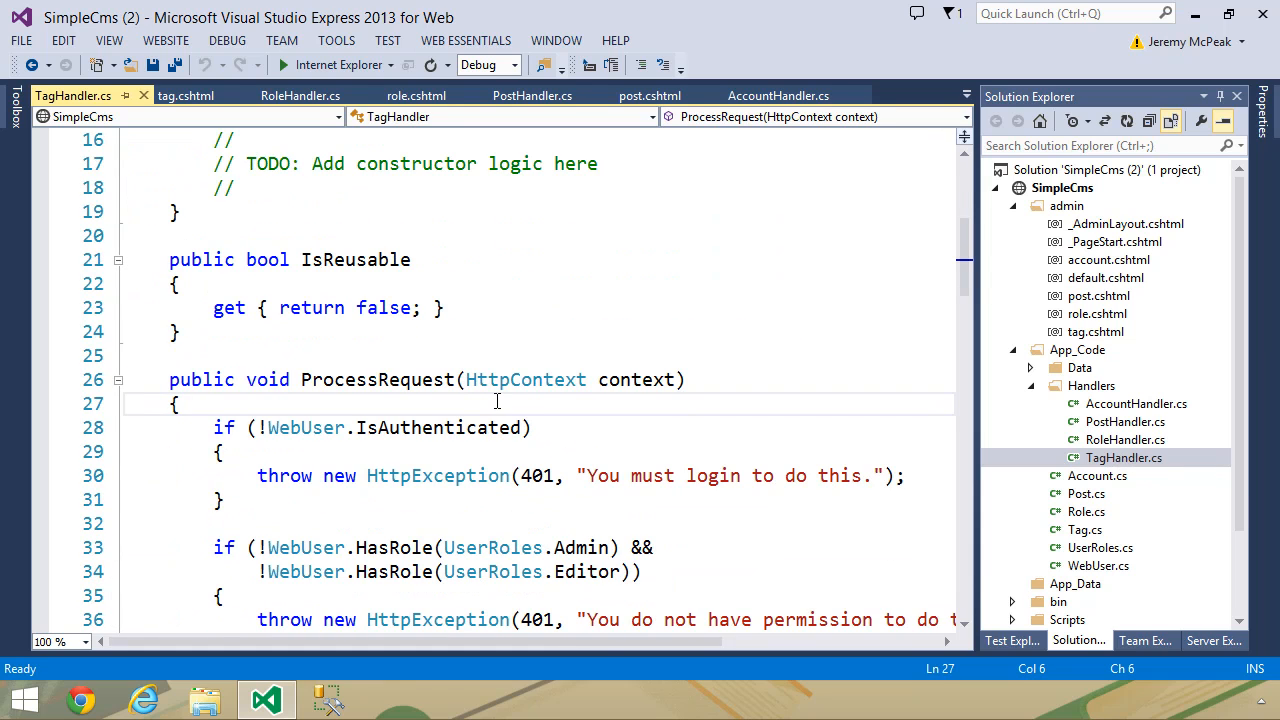
Step: Add AntiForgery.Validate(); as the first line of TagHandler's ProcessRequest
type("AntiForgery")
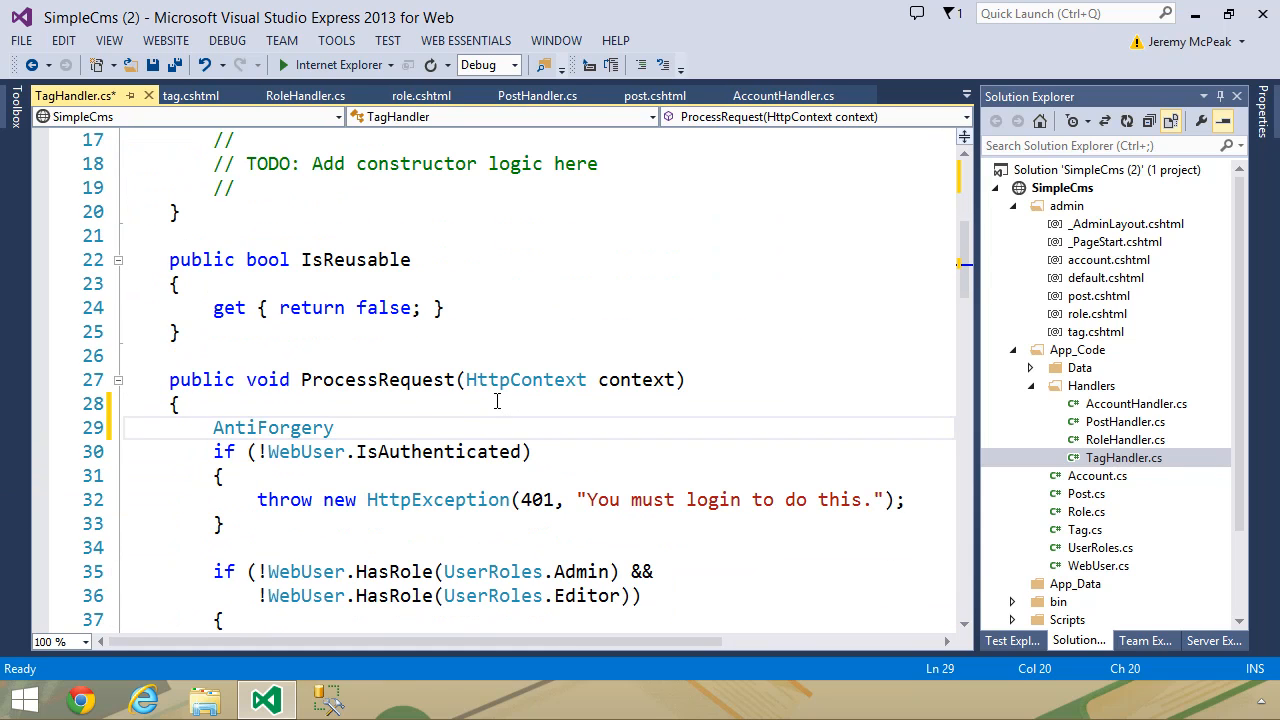
type(".Validate();")
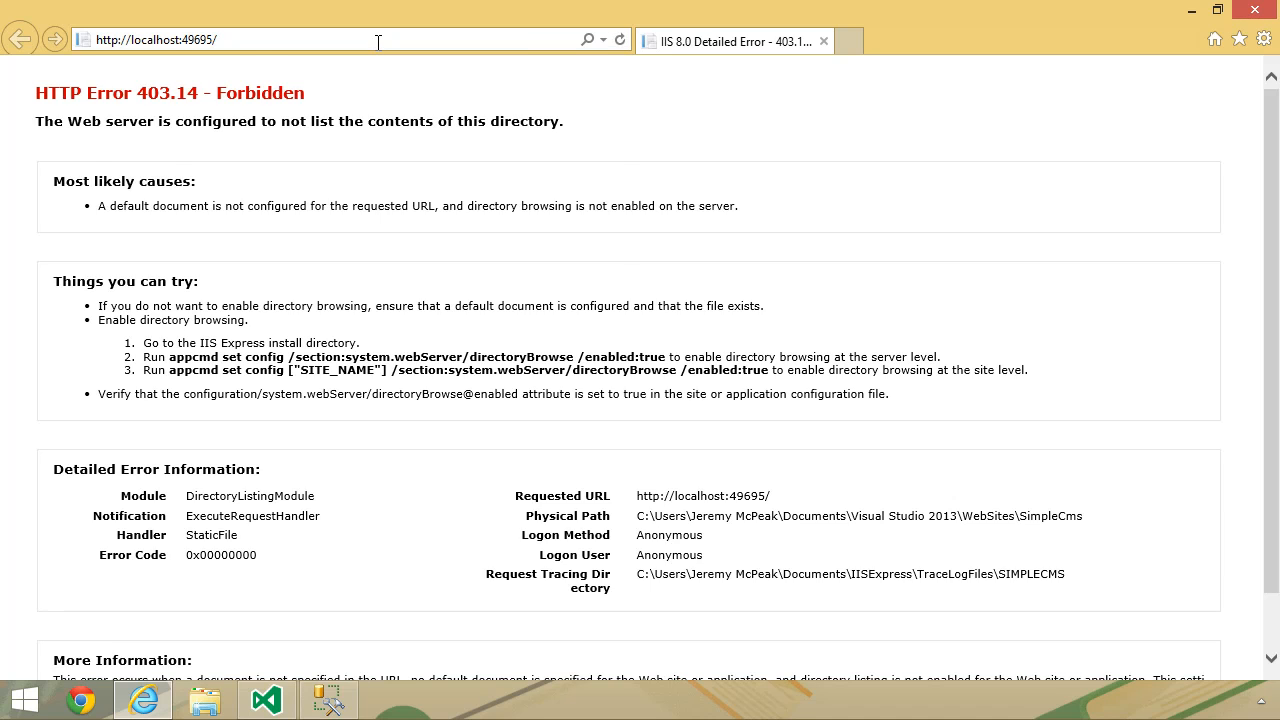
Step: Log in at localhost/admin/ and browse to the admin/post page
type("admin/")
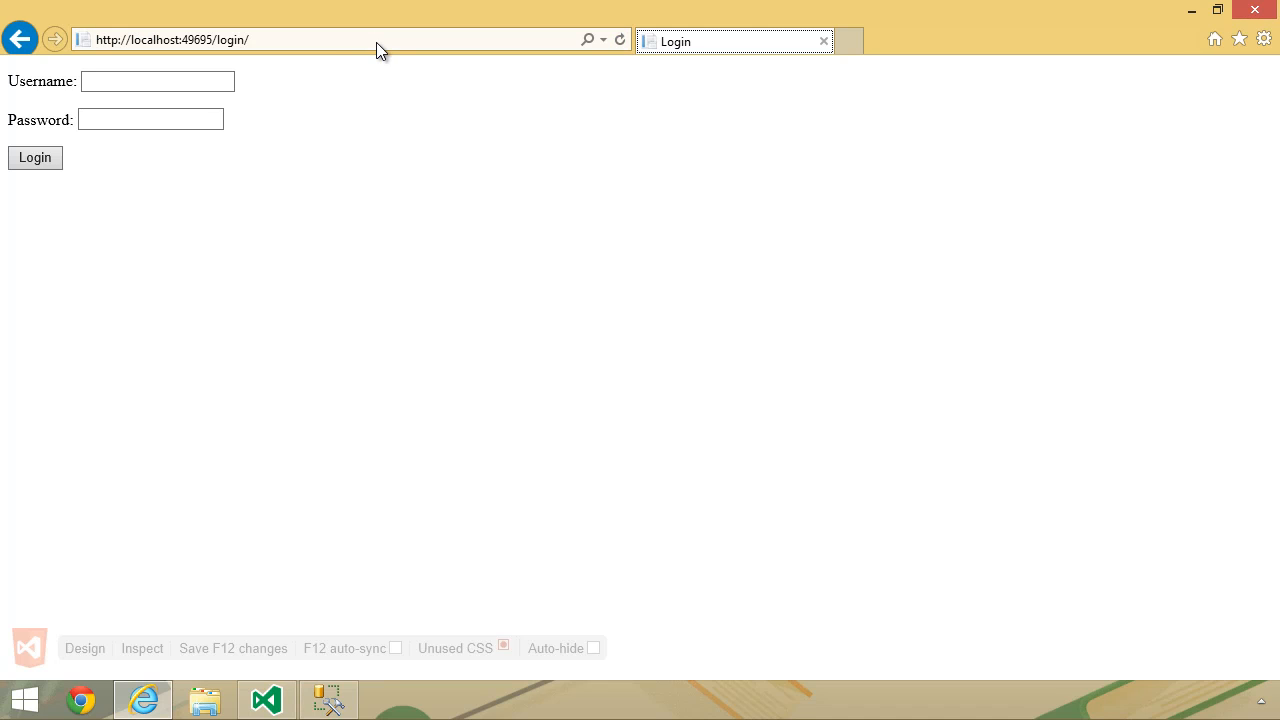
left_click(156, 80)
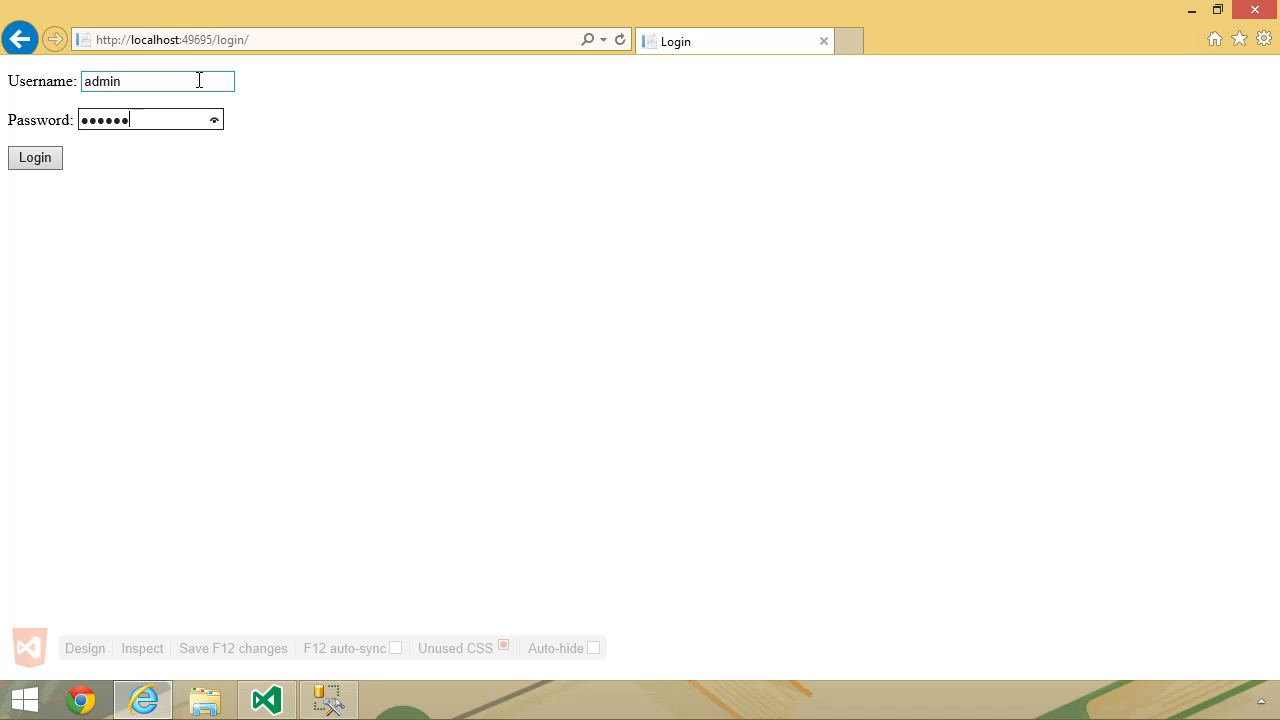
type("admin/post/")
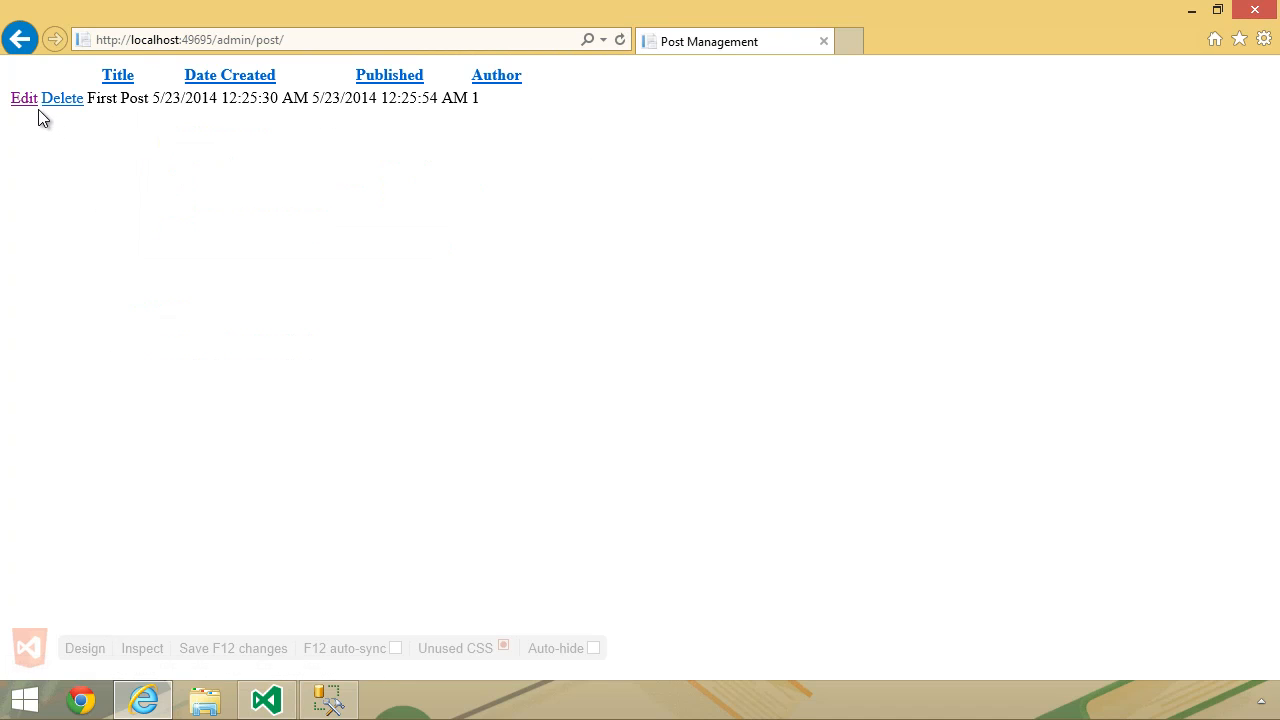
Step: Edit First Post and append 'has been edited' to its Content box
left_click(24, 96)
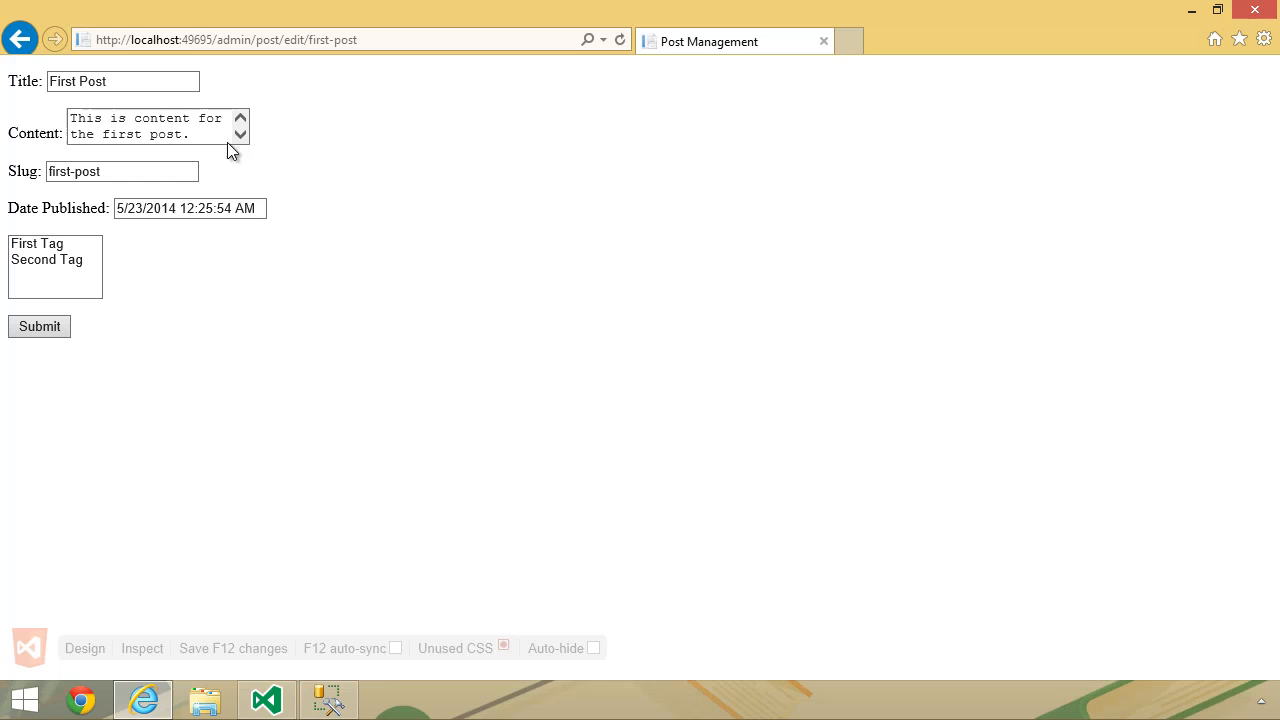
left_click(150, 132)
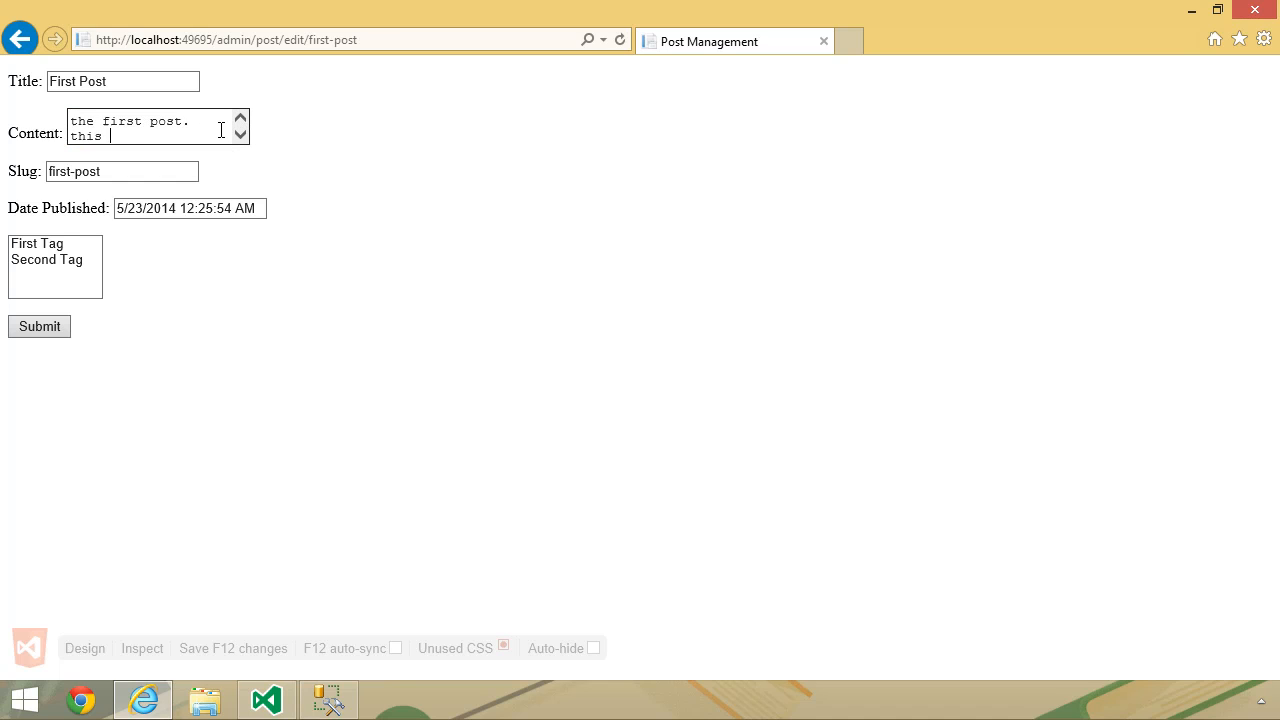
type("has been edited")
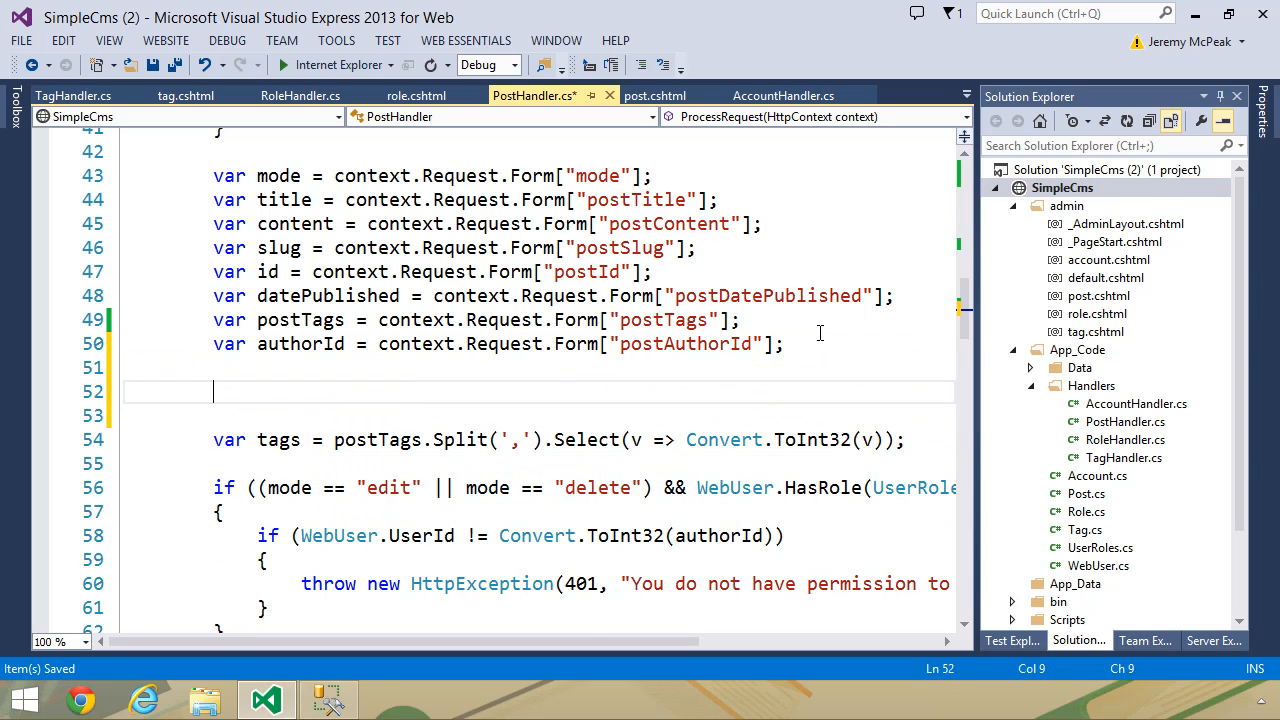
Step: Declare IEnumerable<int> tags = new int[] { }; so tags defaults to an empty list
type("IEnumerable<int> tags")
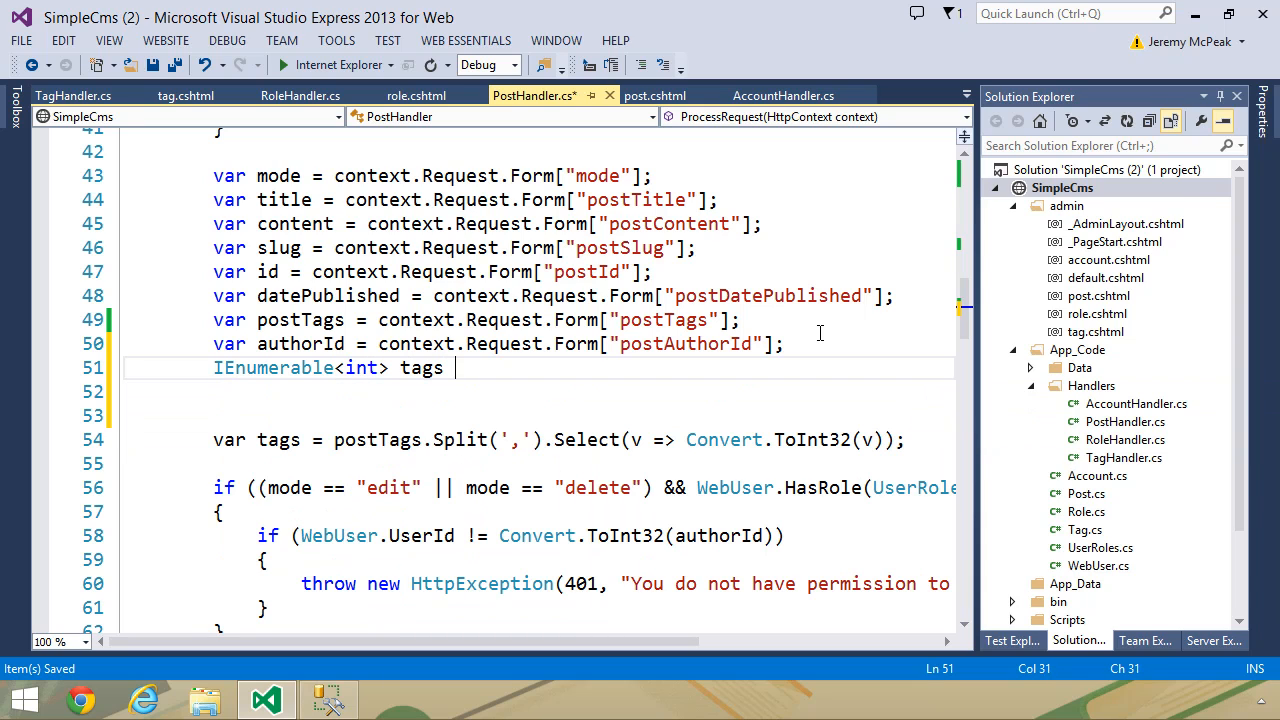
type("= new int")
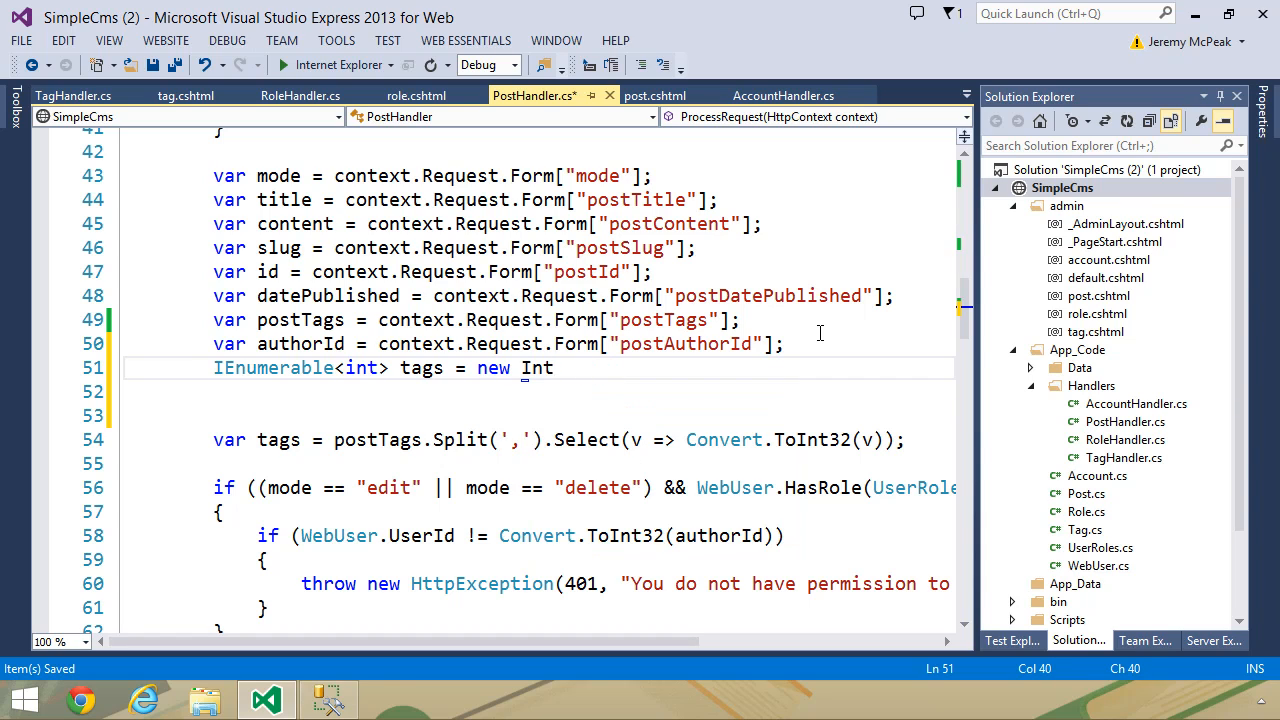
type("[] {}")
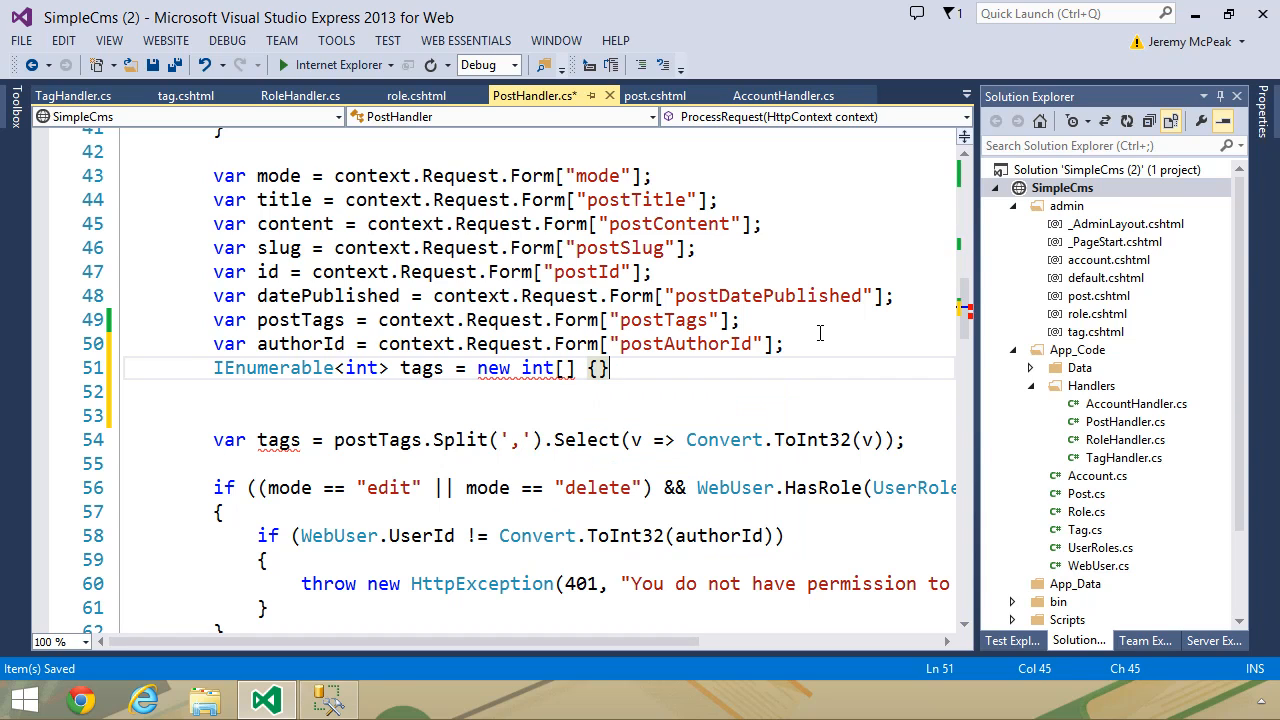
Step: Wrap the postTags Split line in if (!string.IsNullOrEmpty(postTags)) { }
type("if (!<")
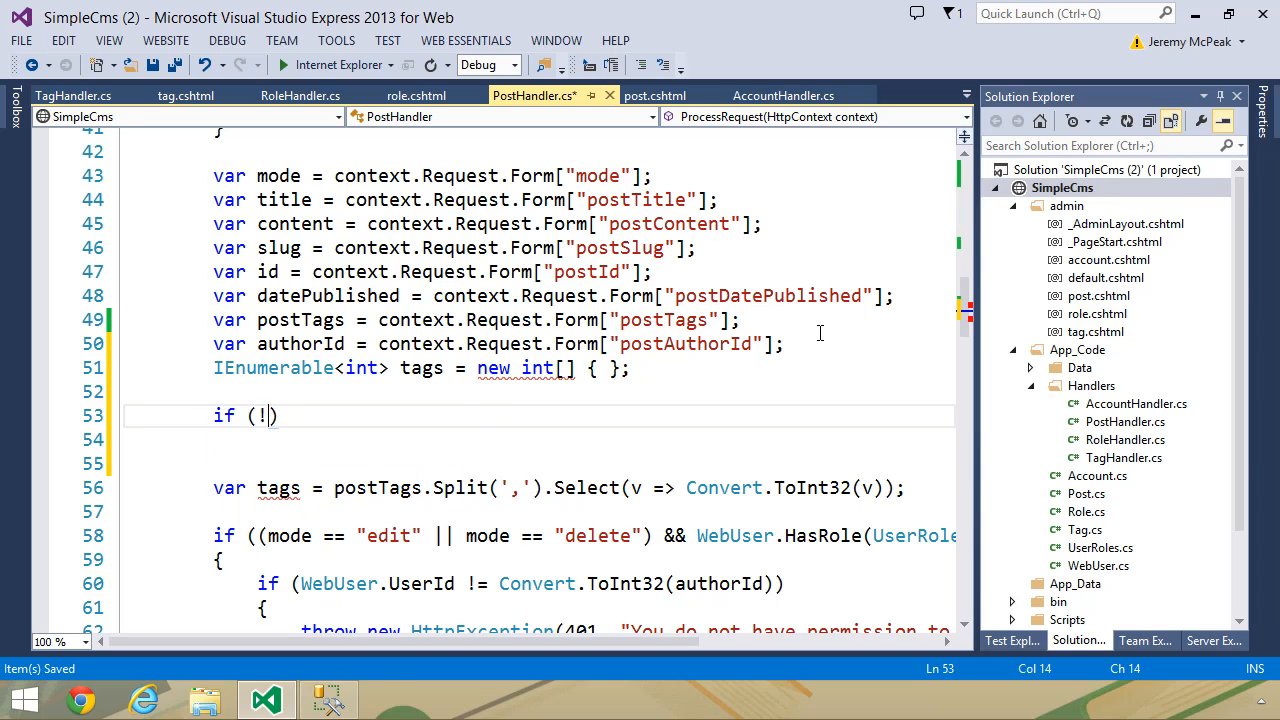
type("string.i")
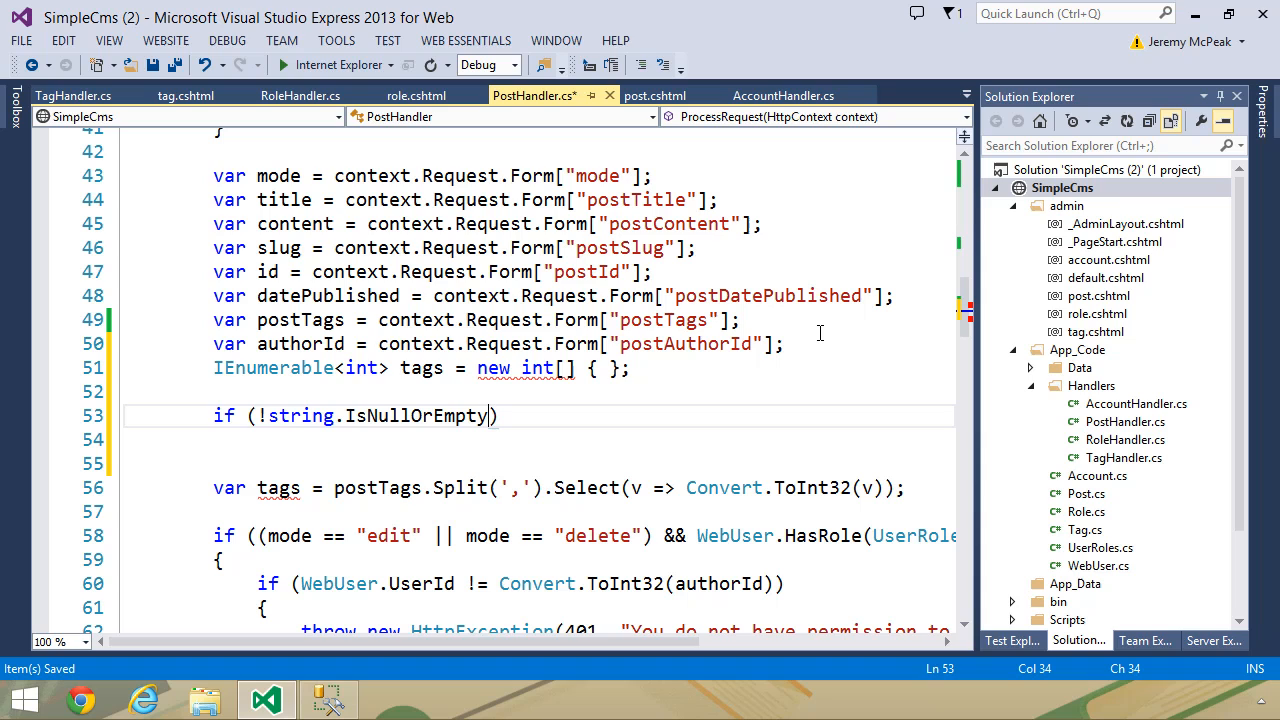
type("(")
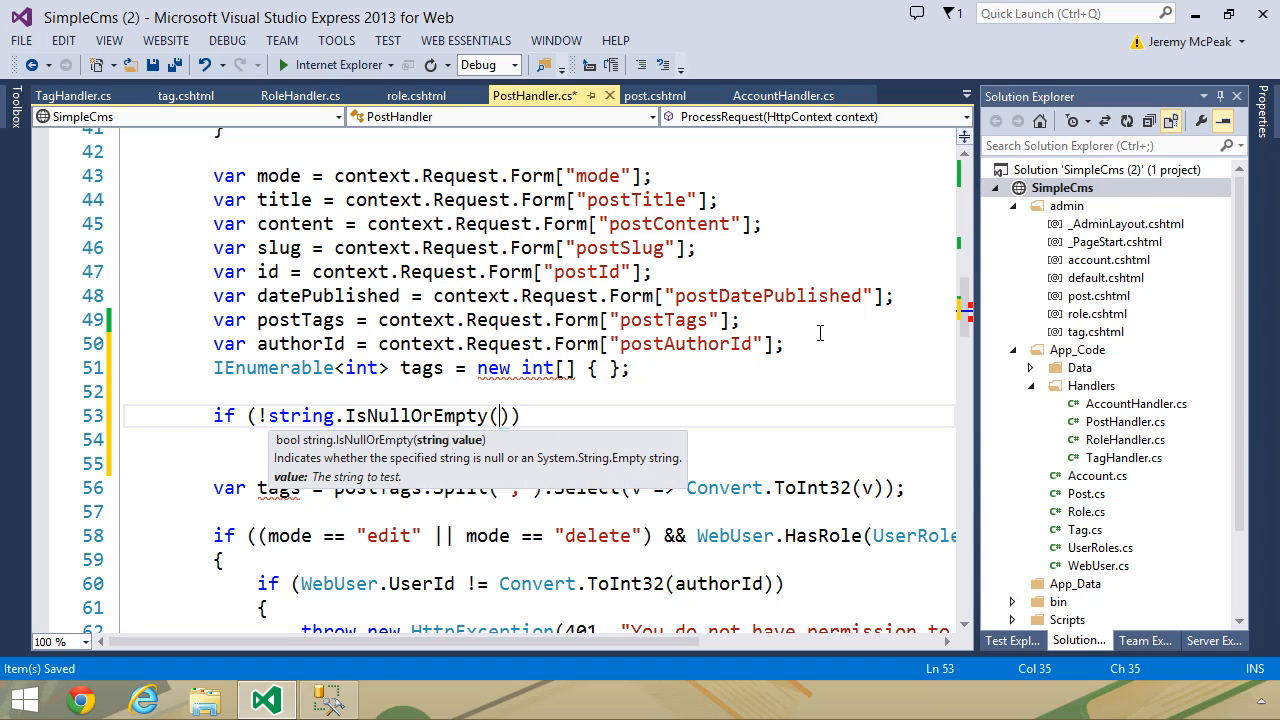
type("postTags")
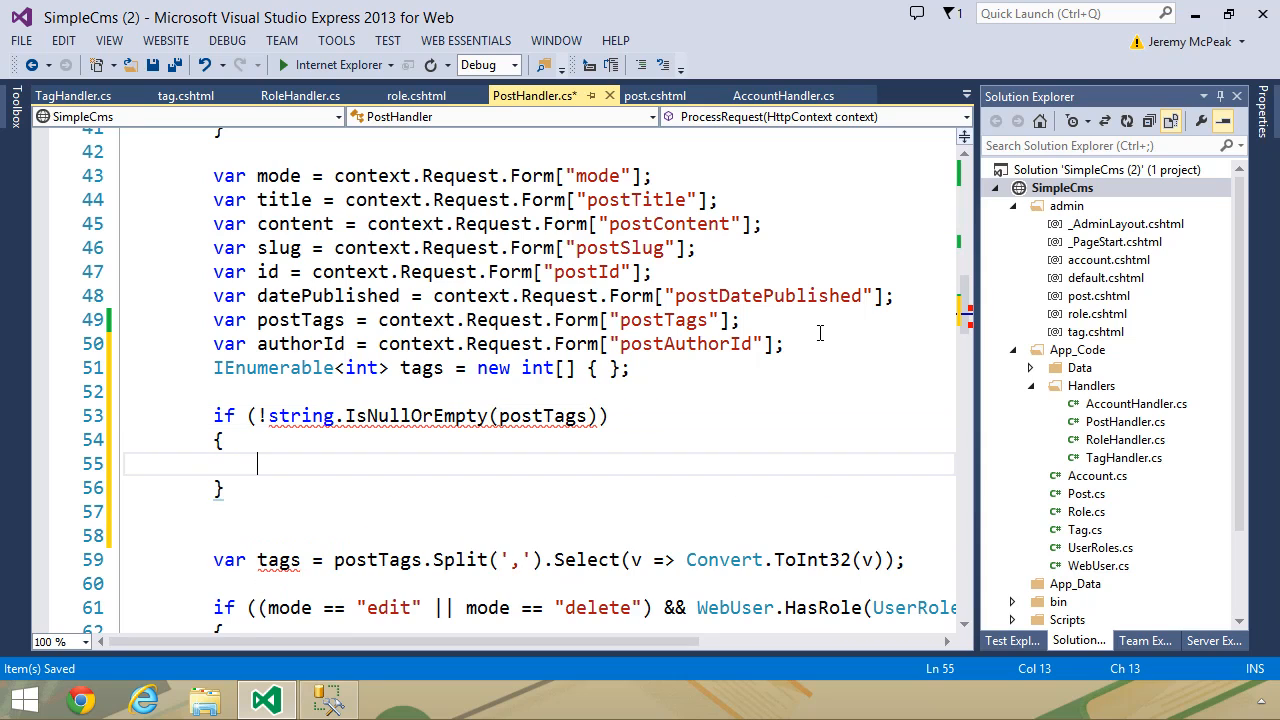
scroll("down", 3)
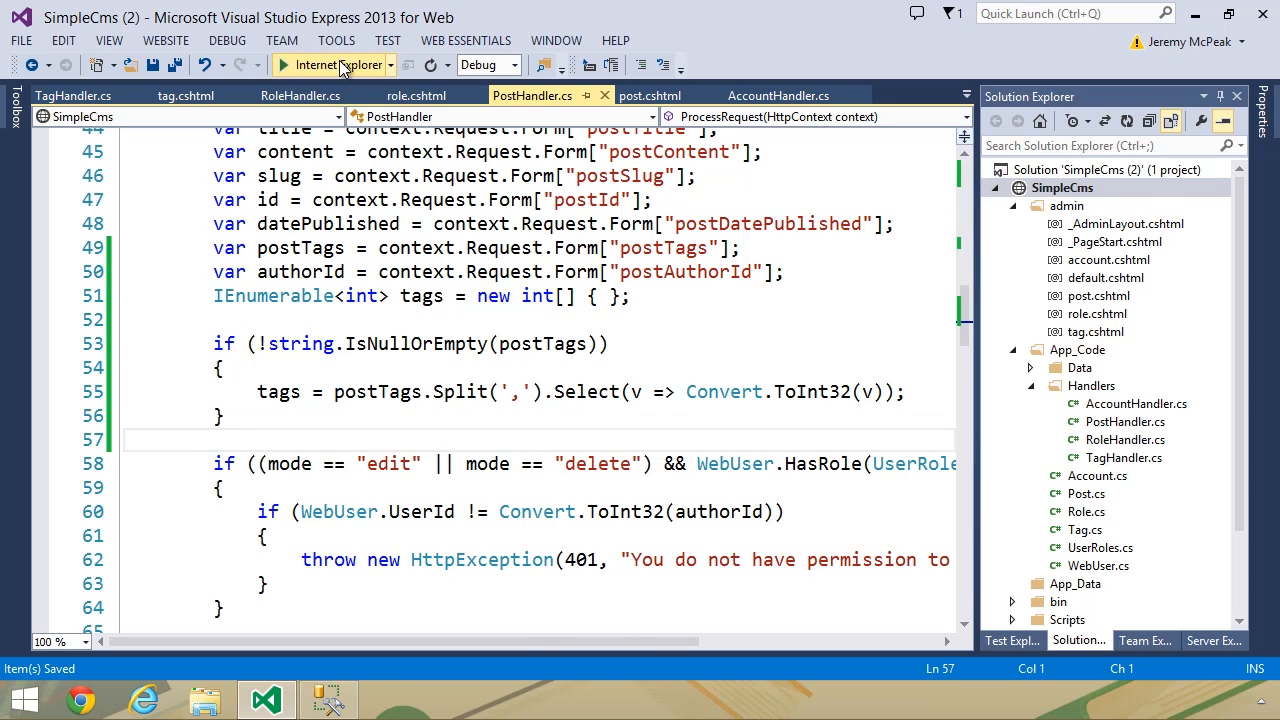
Step: Browse to /admin/post, edit First Post with 'this has been edited' and submit it
left_click(336, 64)
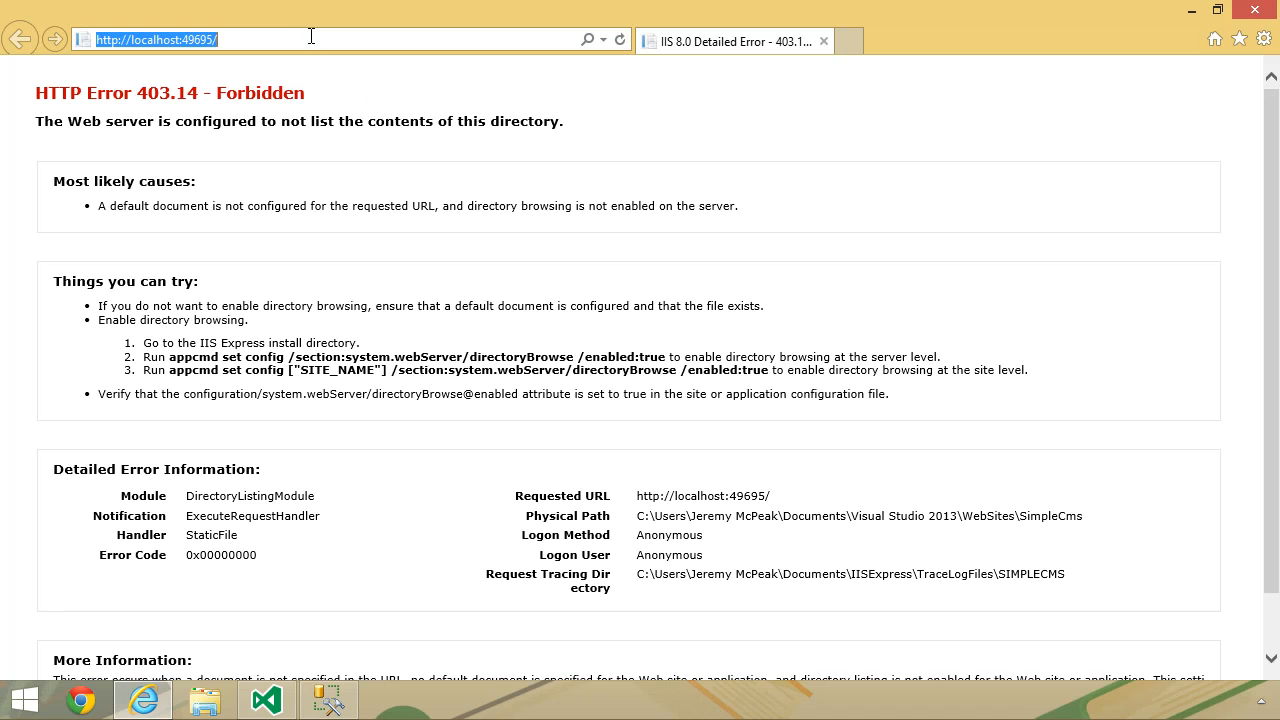
type("post/")
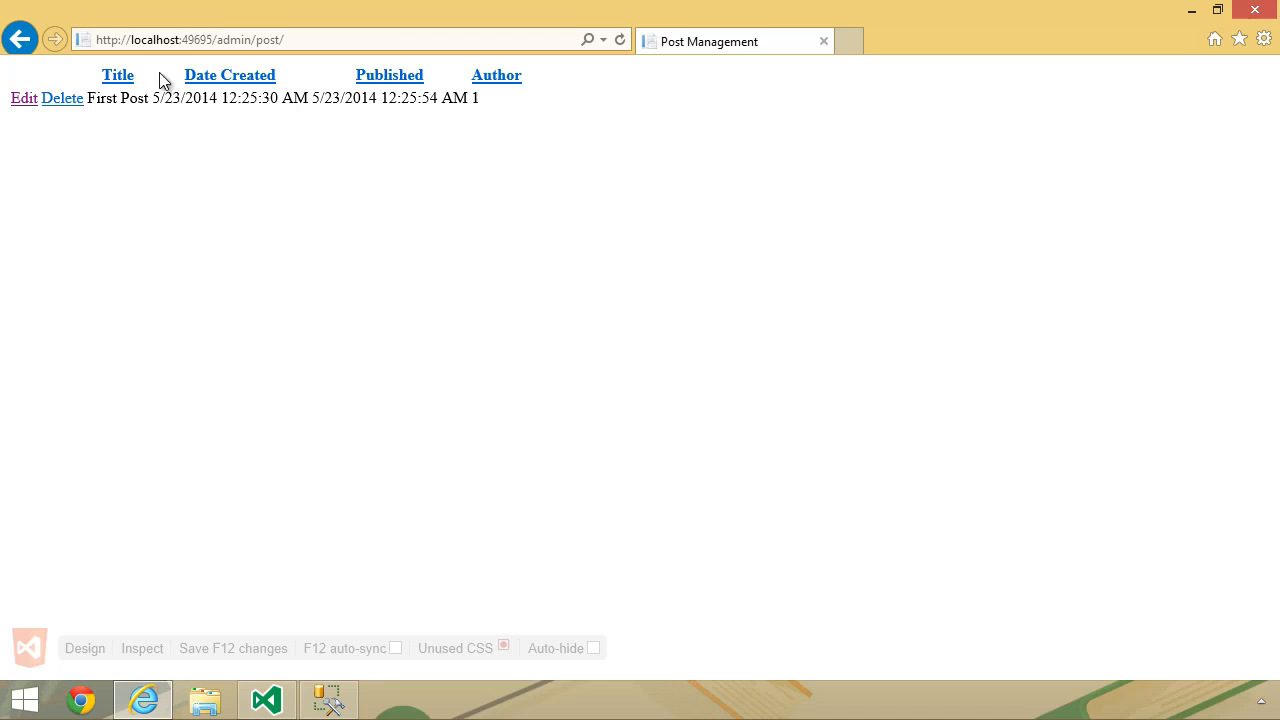
left_click(24, 98)
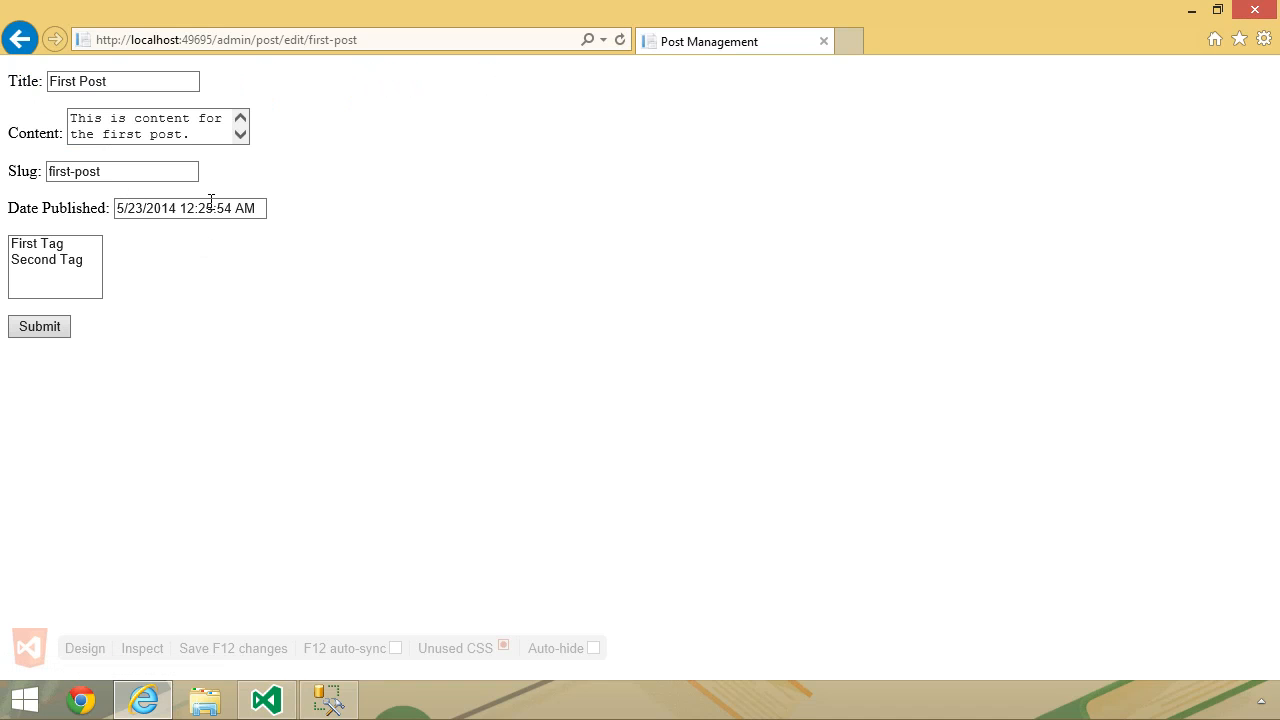
type("this has been edited")
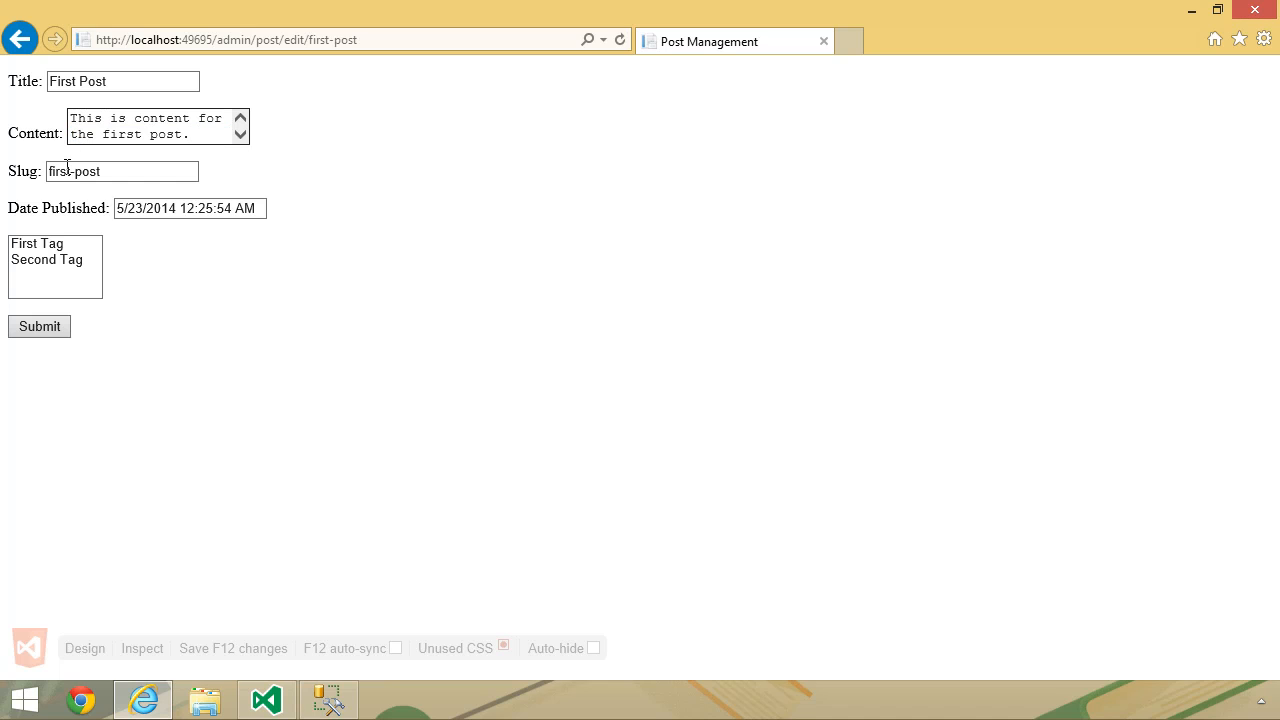
left_click(40, 326)
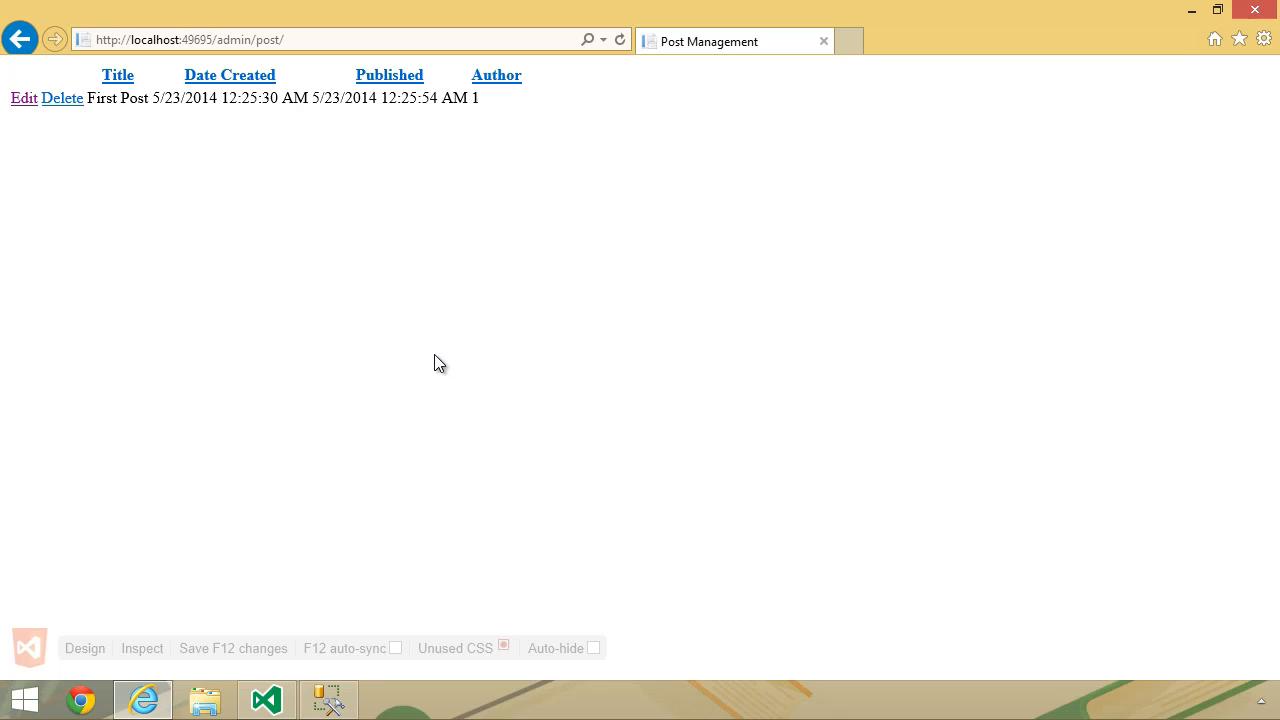
left_click(266, 700)
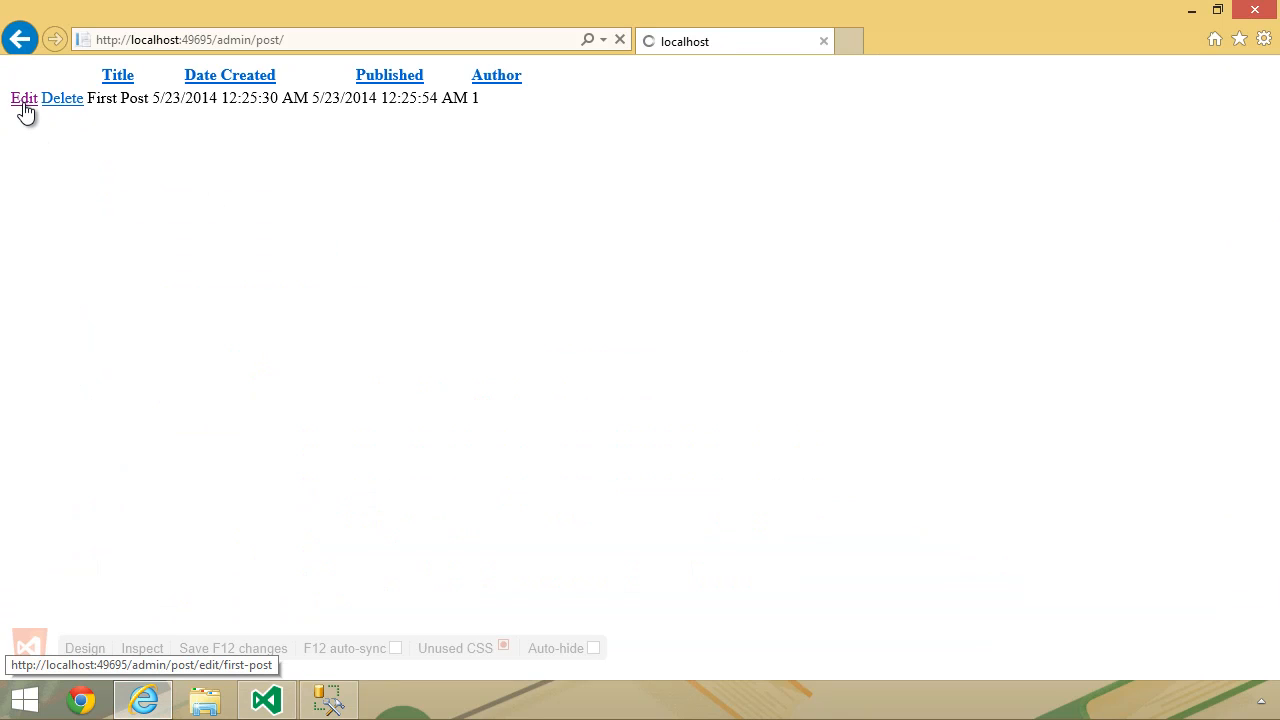
Step: Resubmit First Post's edit form, hit the missing anti-forgery token error, and return to PostHandler.cs
left_click(24, 98)
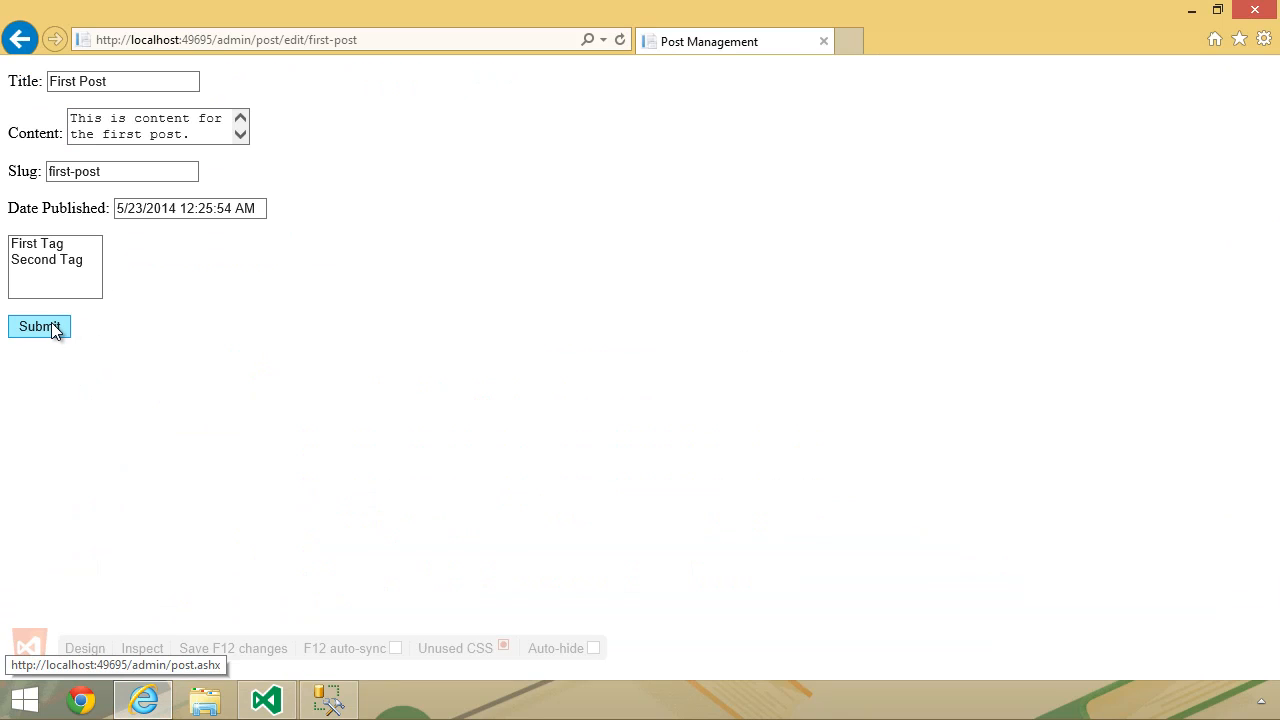
left_click(40, 328)
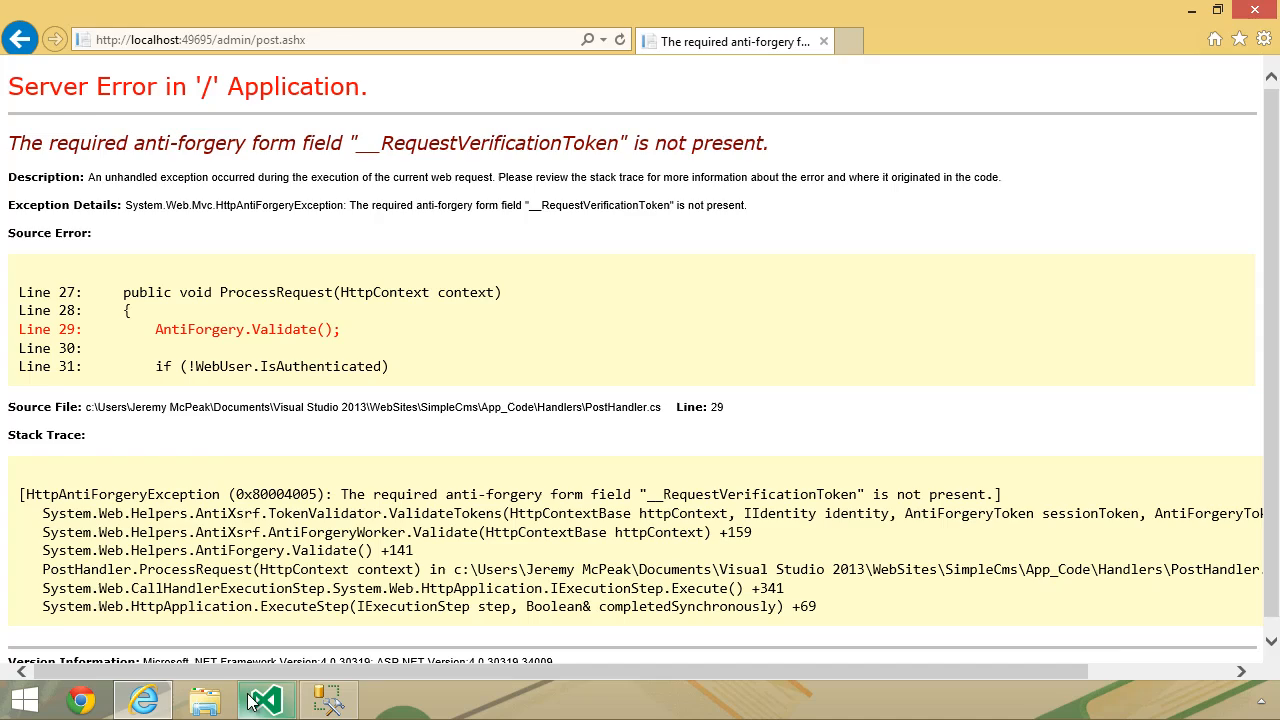
left_click(264, 700)
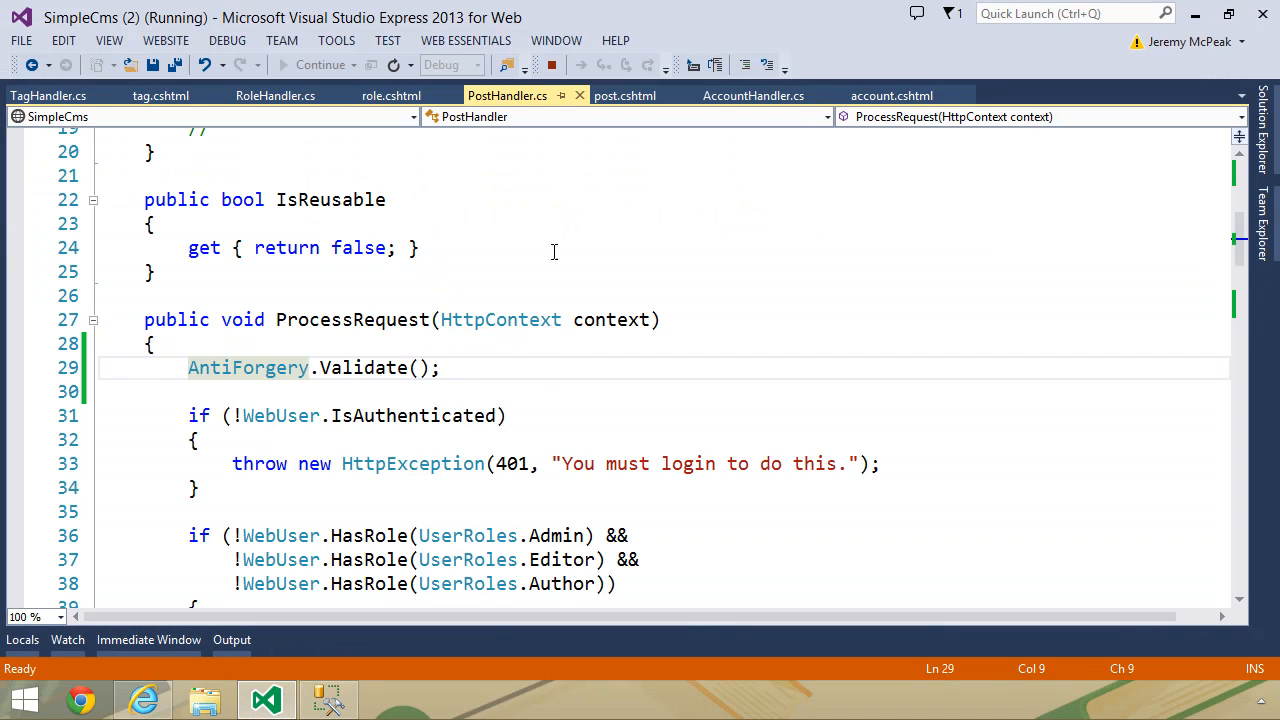
left_click(624, 96)
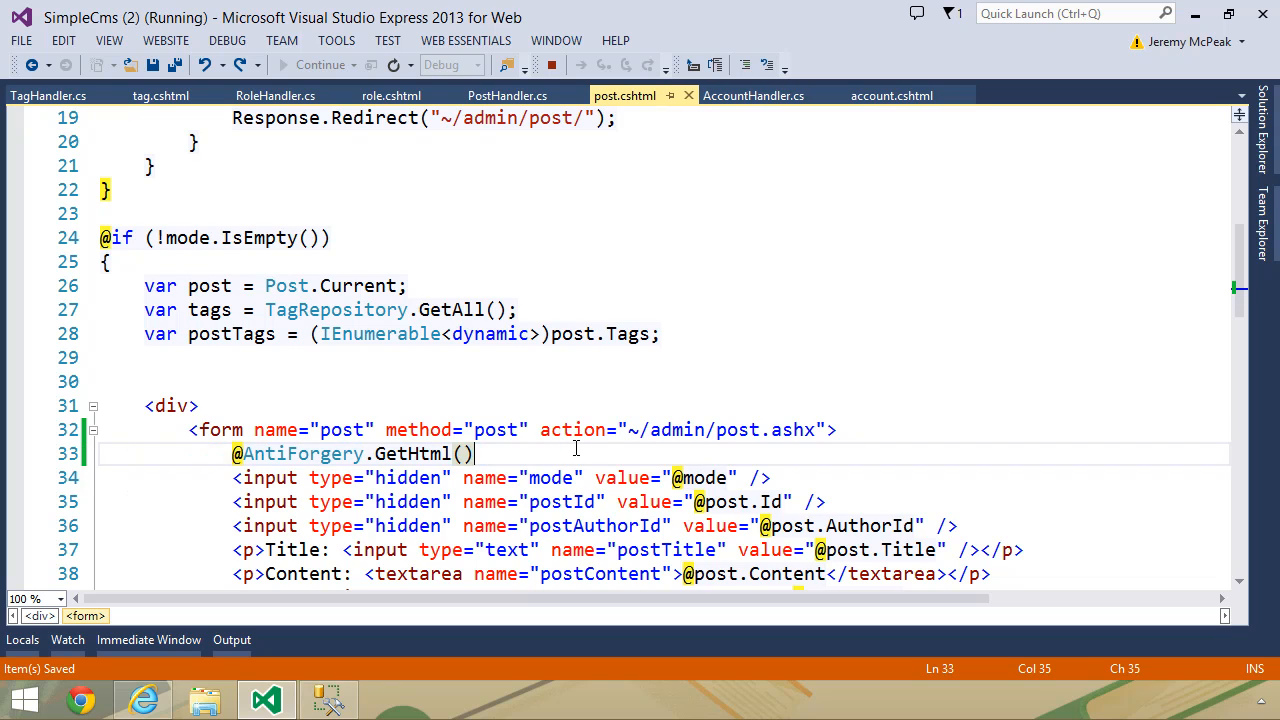
double_click(410, 452)
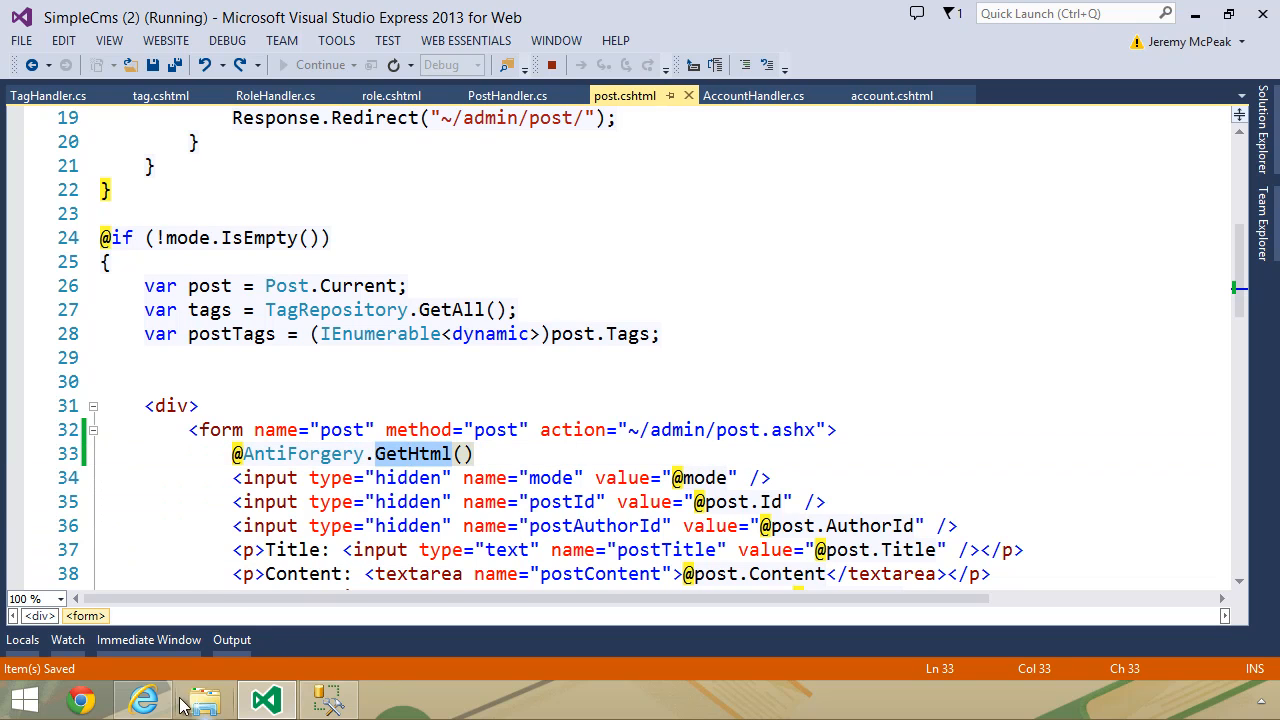
left_click(144, 700)
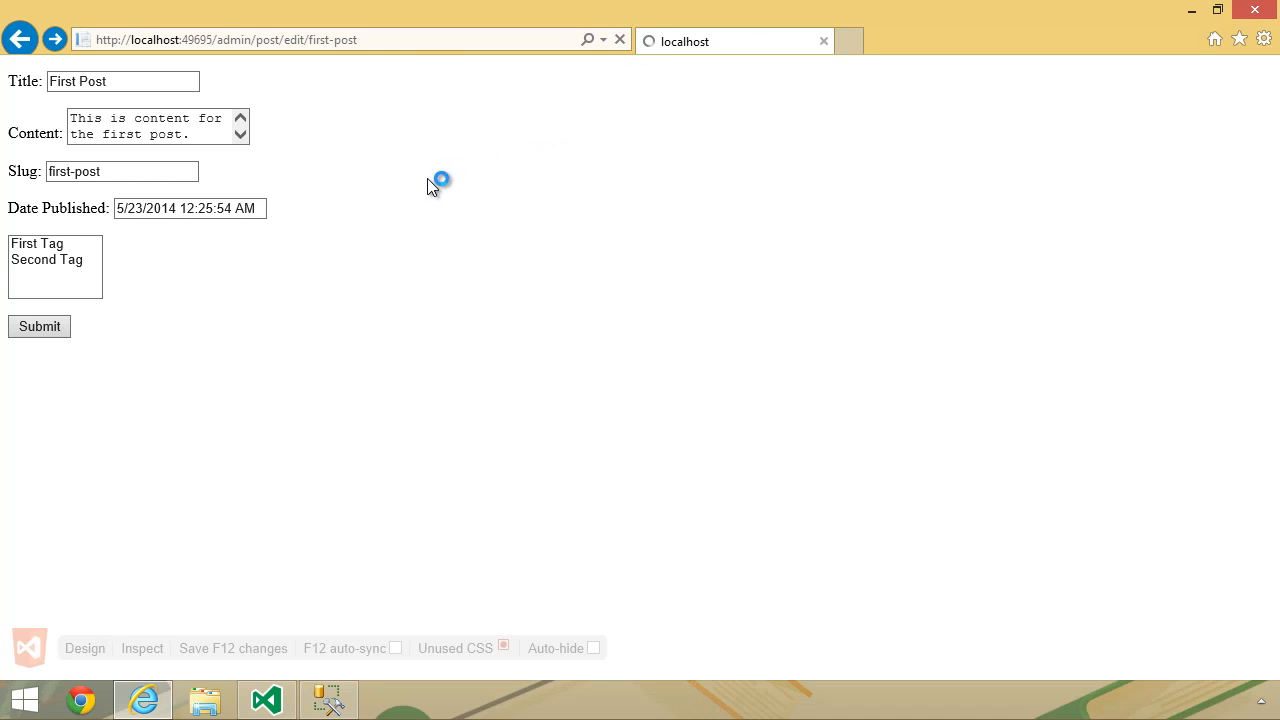
Step: Refresh First Post's edit form, then close Internet Explorer to stop debugging
right_click(430, 184)
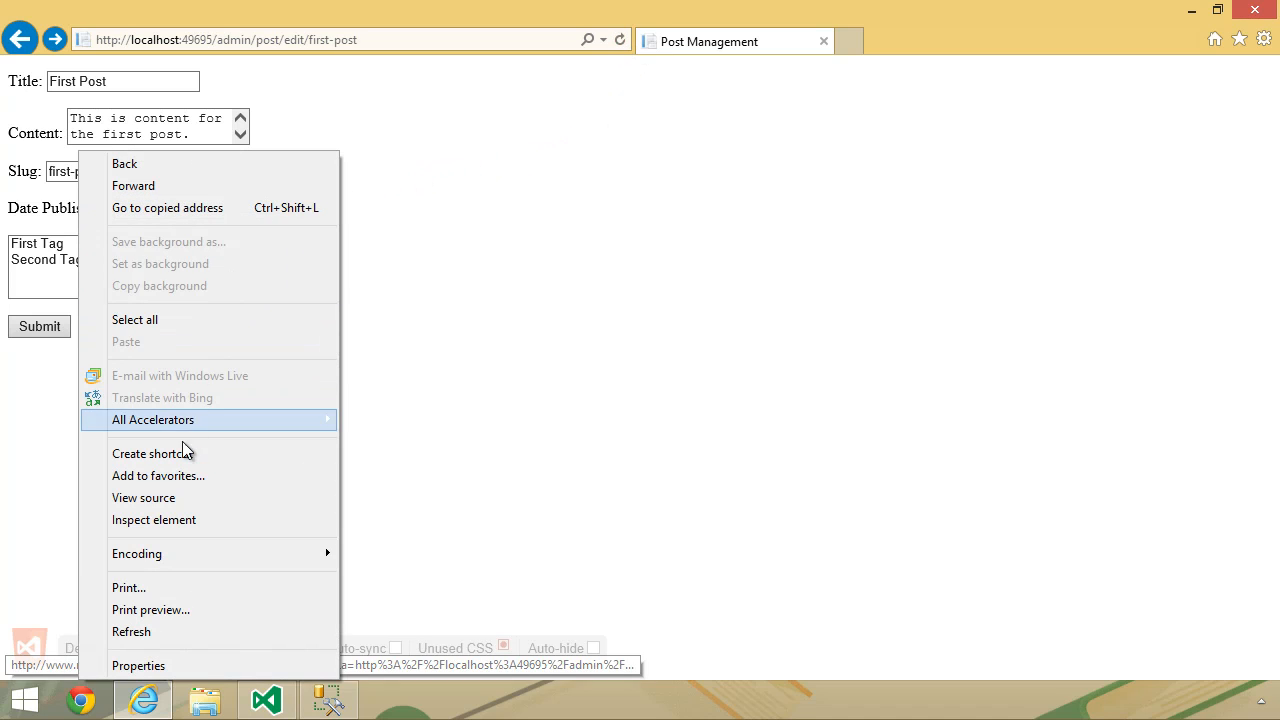
left_click(144, 496)
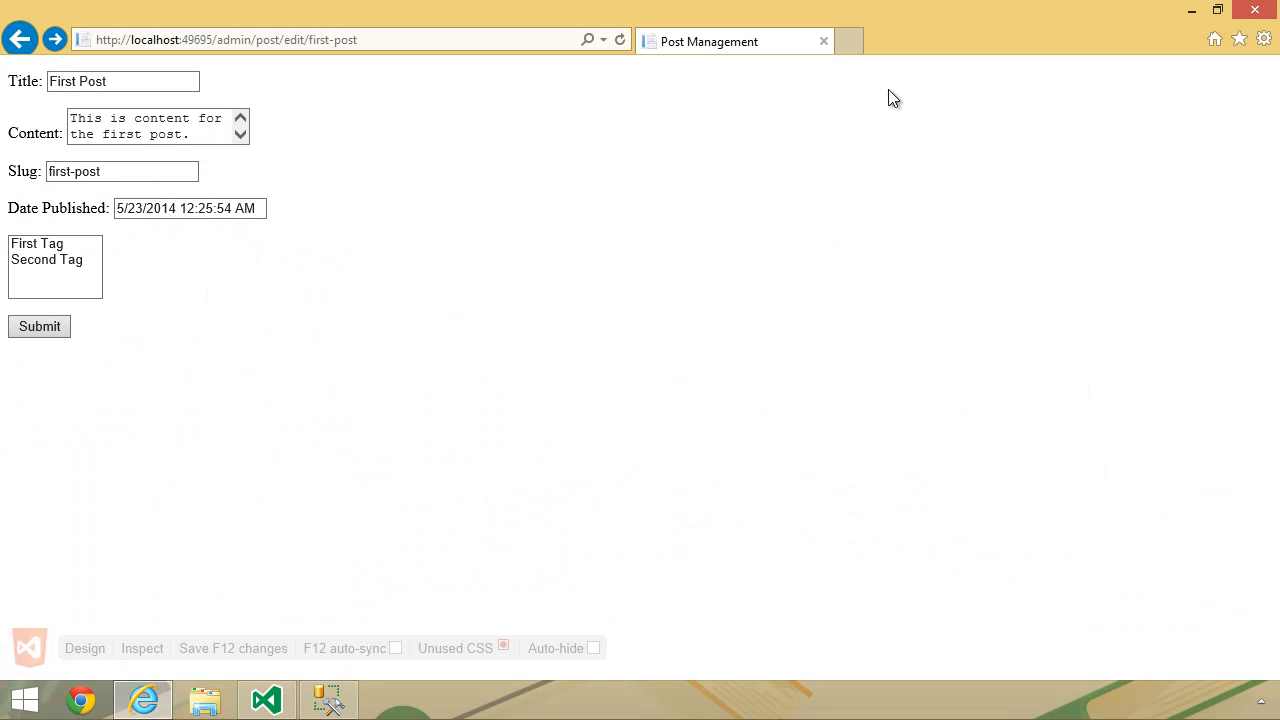
left_click(264, 700)
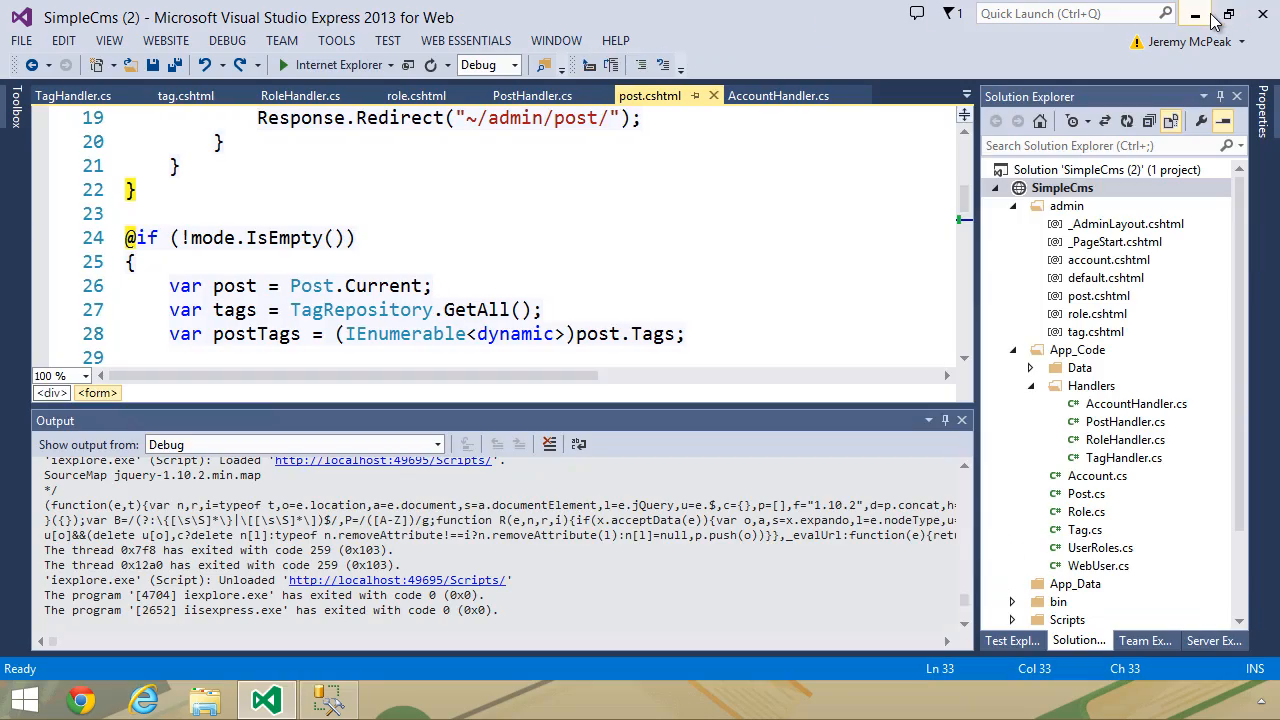